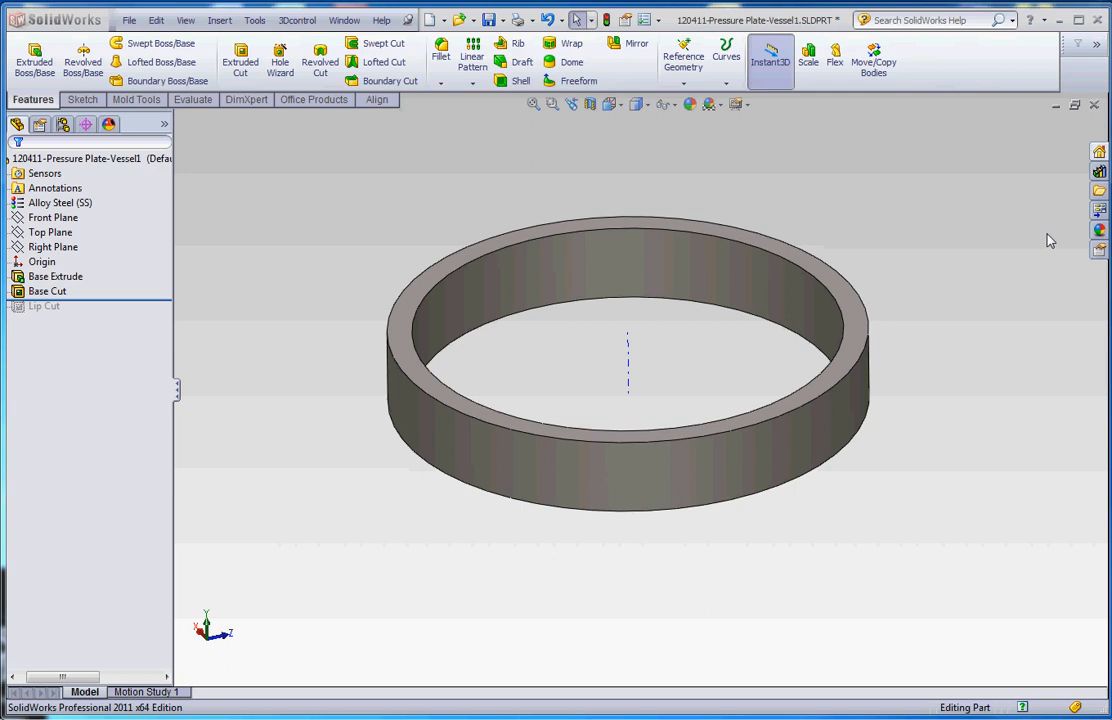
mouse_move(129, 291)
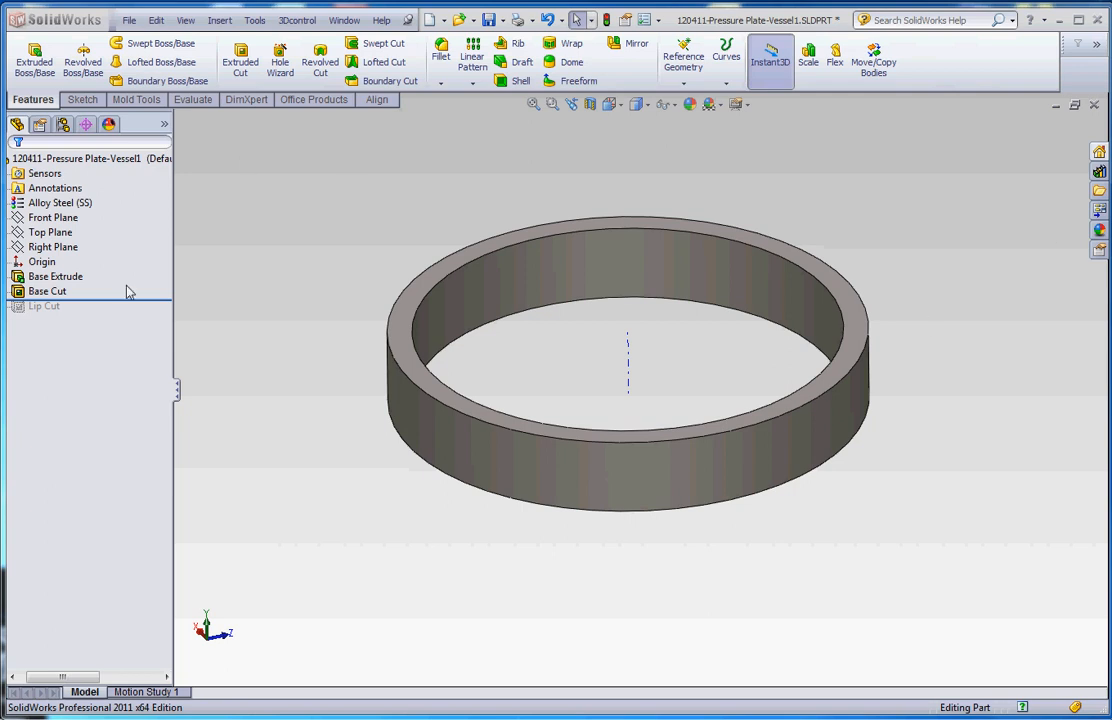
mouse_move(85, 307)
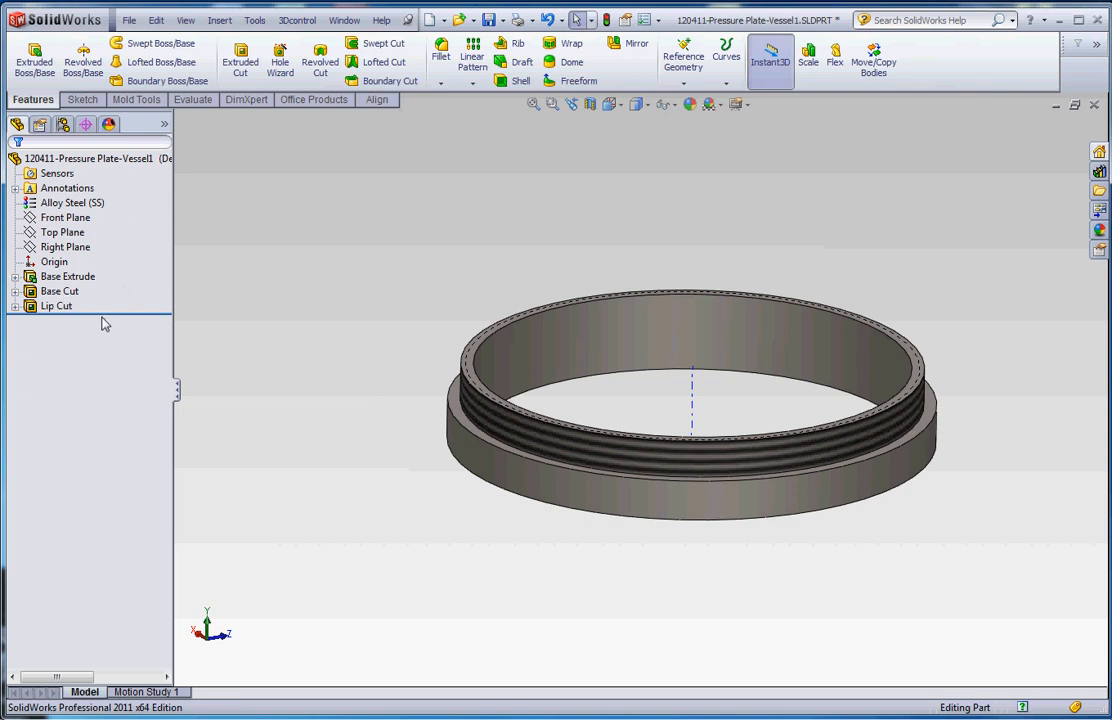
mouse_move(108, 320)
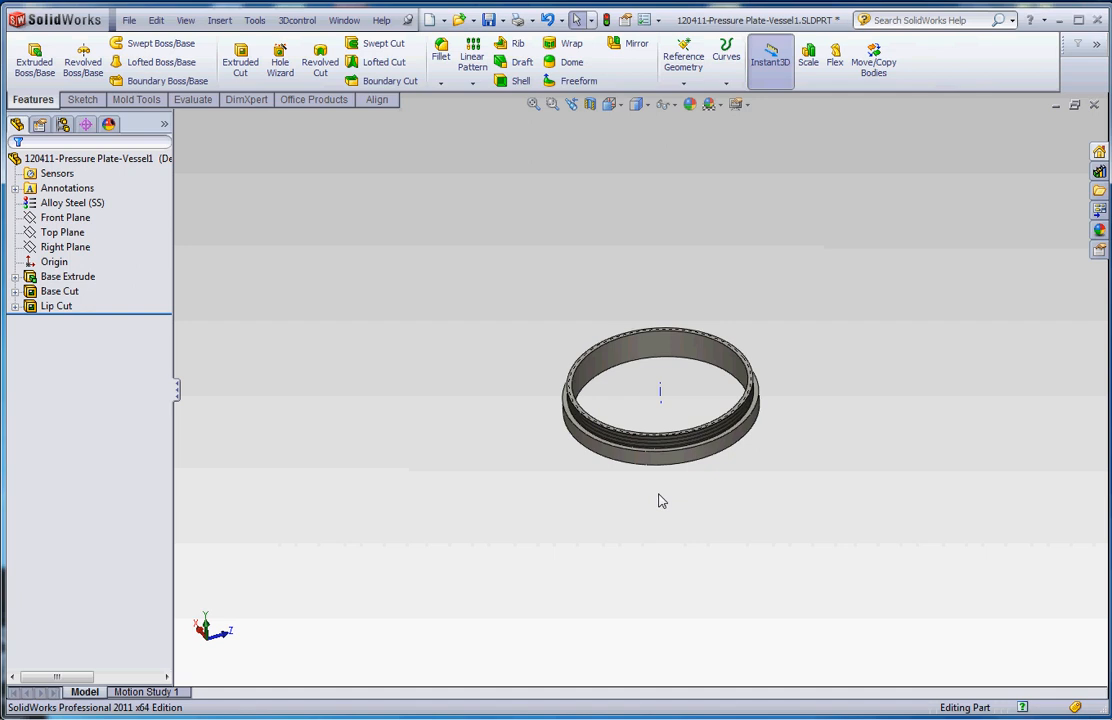
Step: Sketch on the ring's bottom face with converted edges and extrude it downward as Boss-Extrude6
click(56, 306)
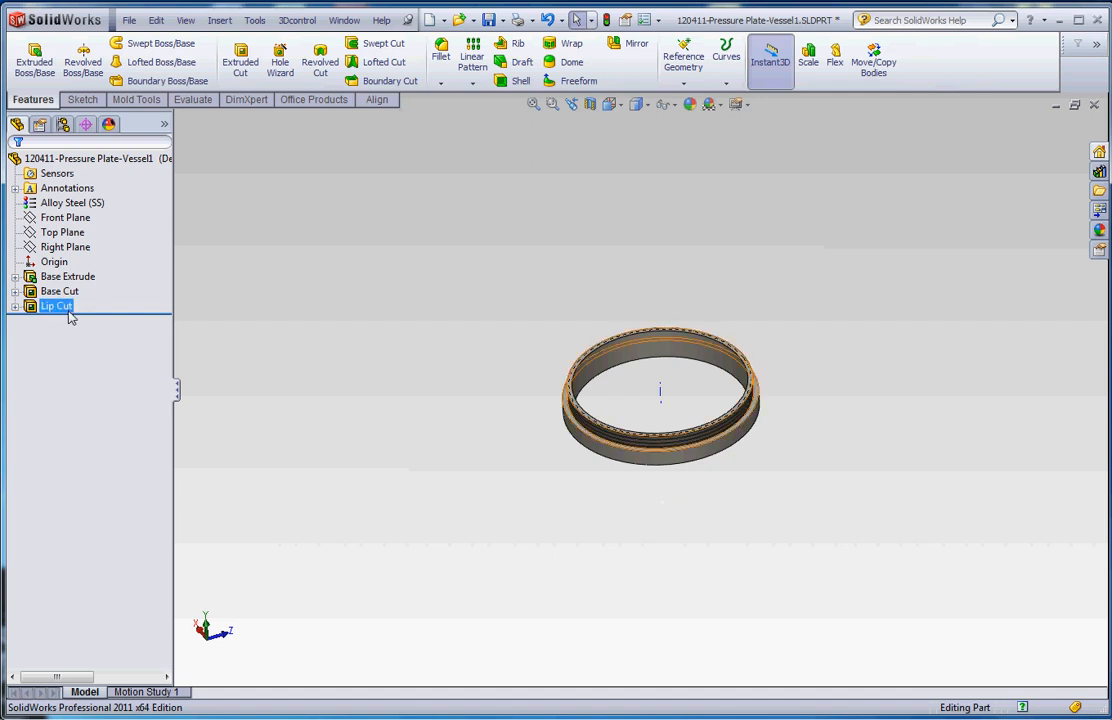
click(333, 212)
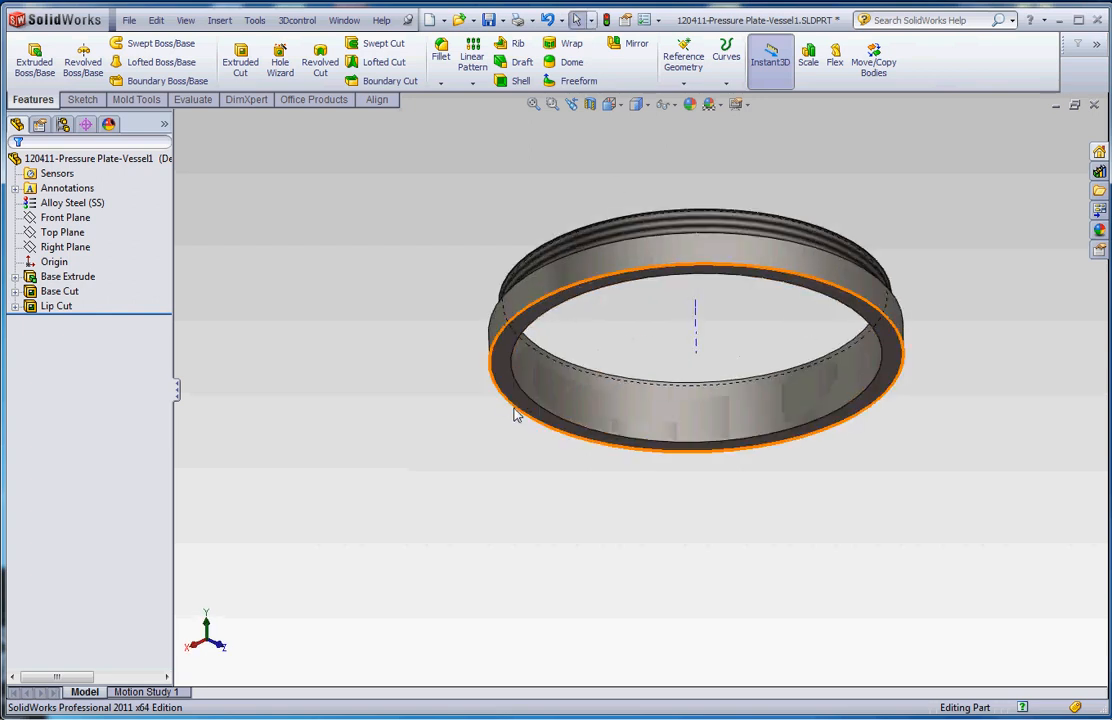
click(67, 276)
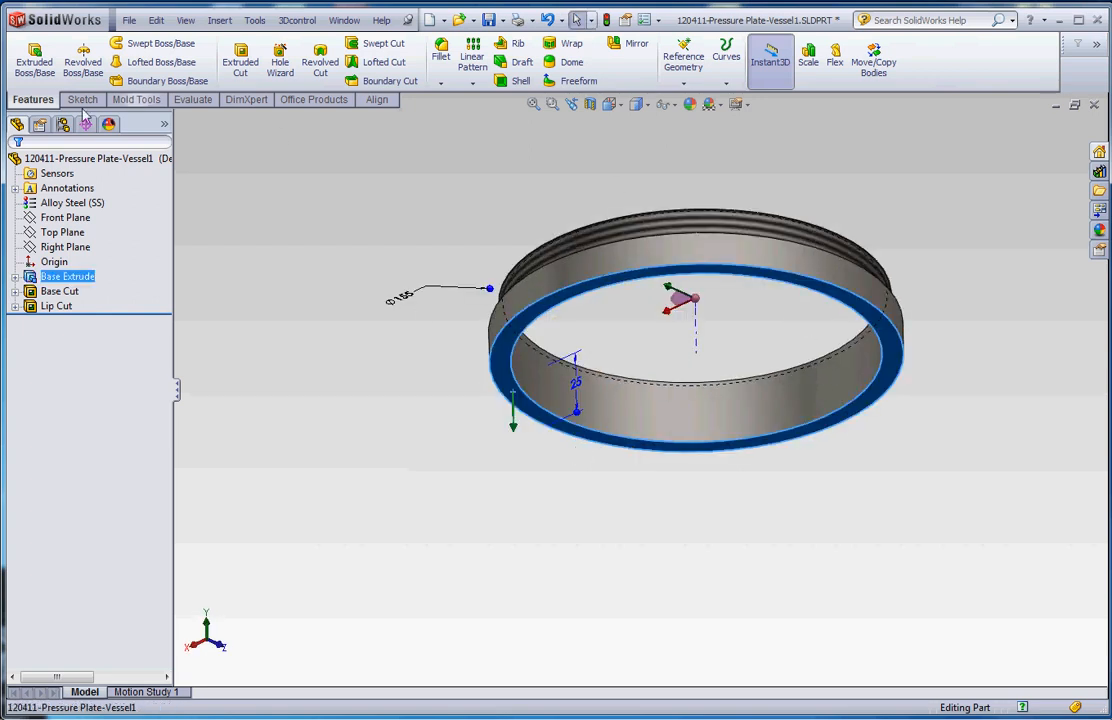
click(82, 99)
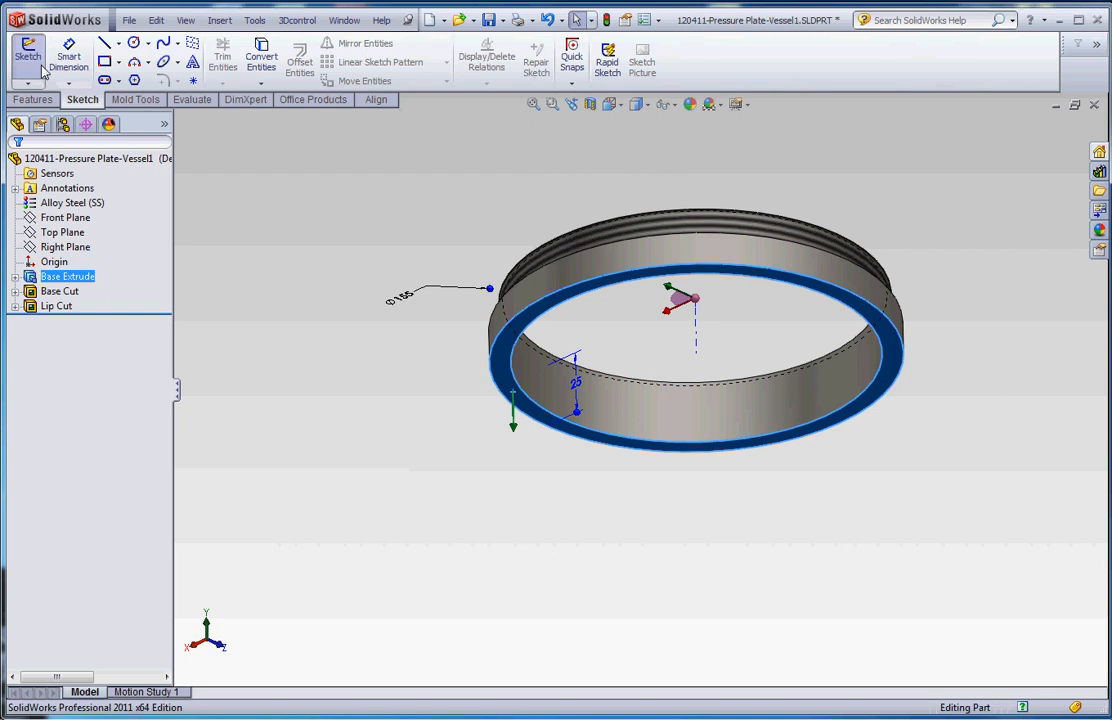
click(261, 58)
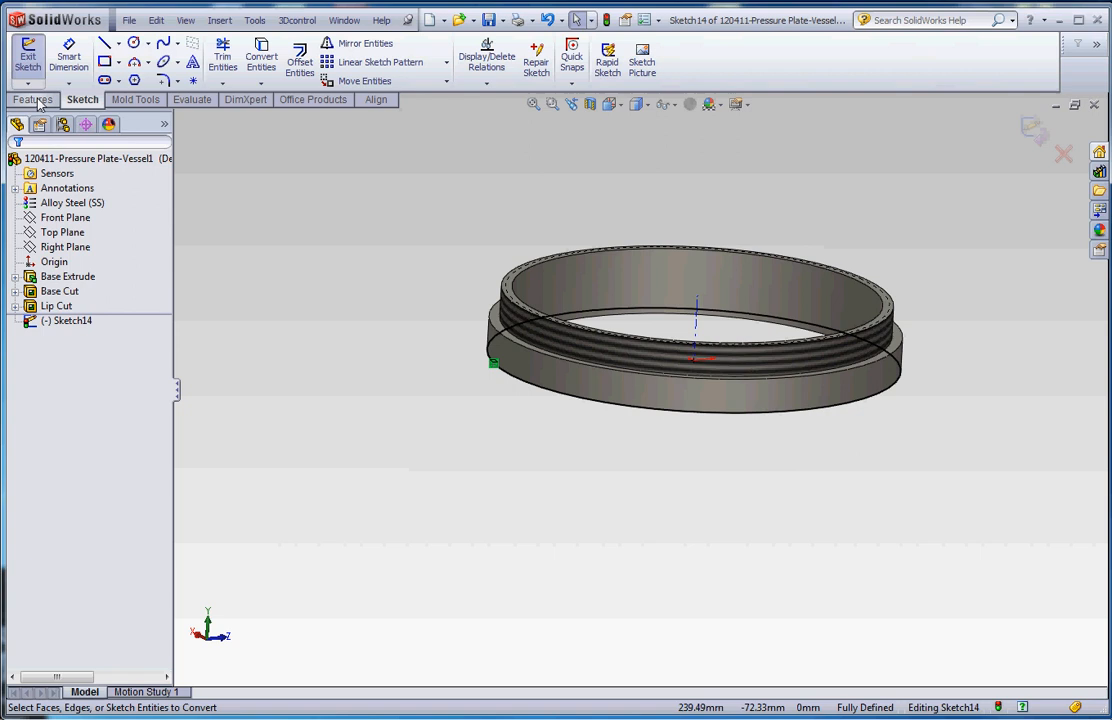
click(33, 99)
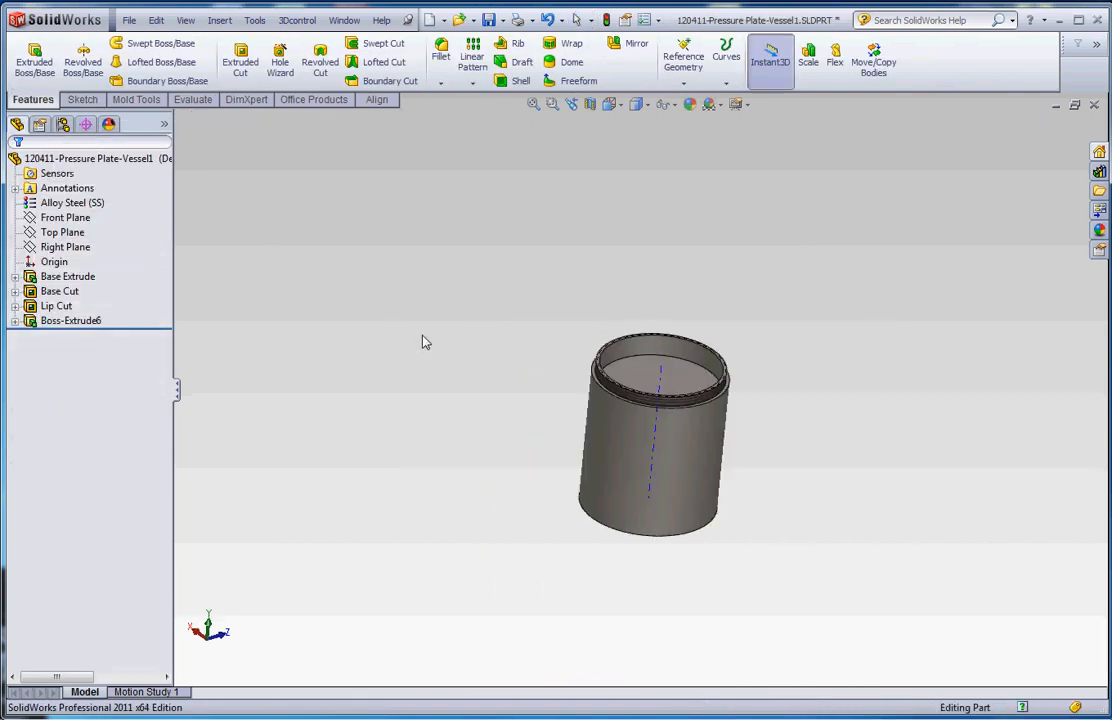
click(70, 320)
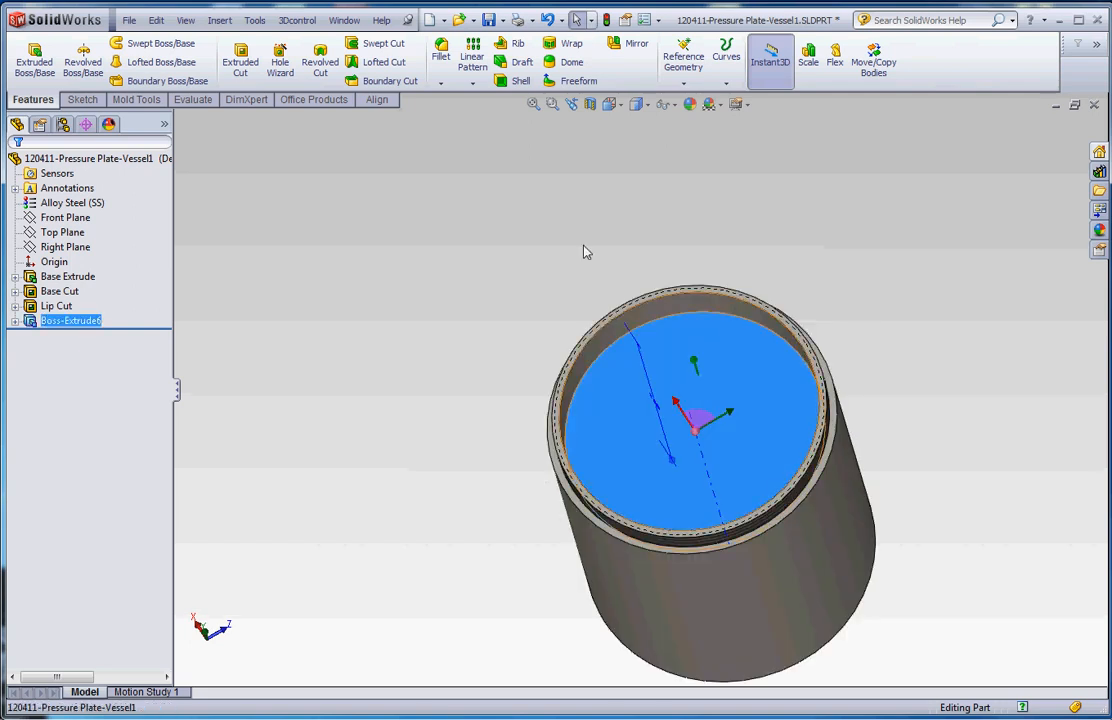
click(521, 80)
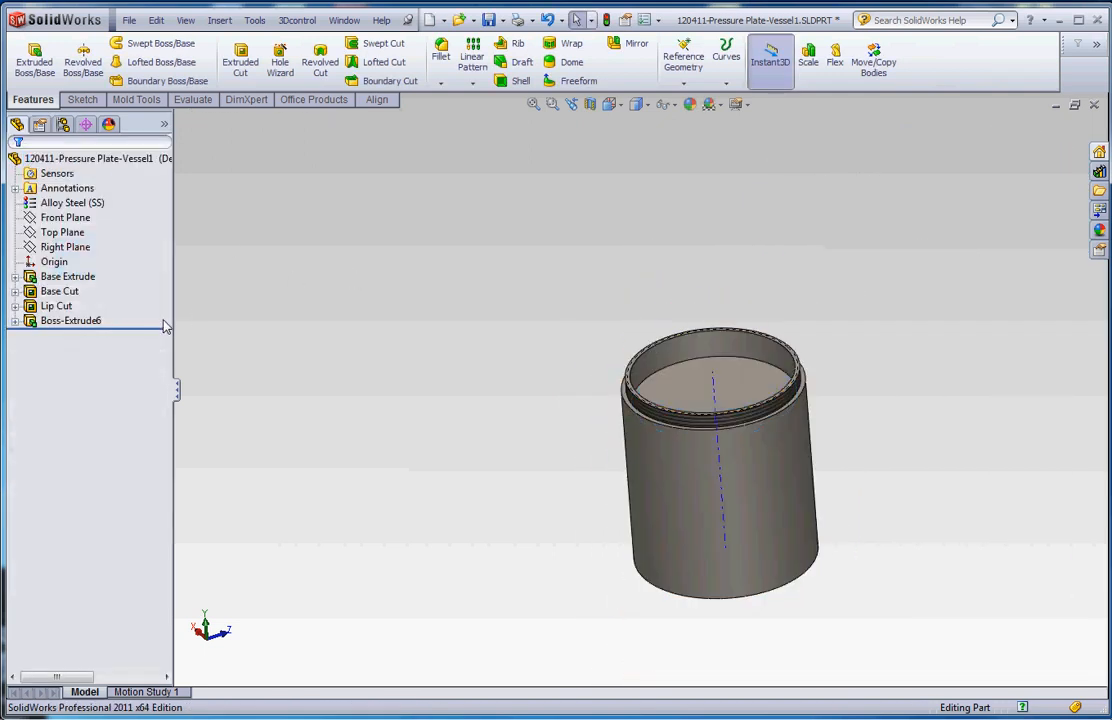
mouse_move(273, 378)
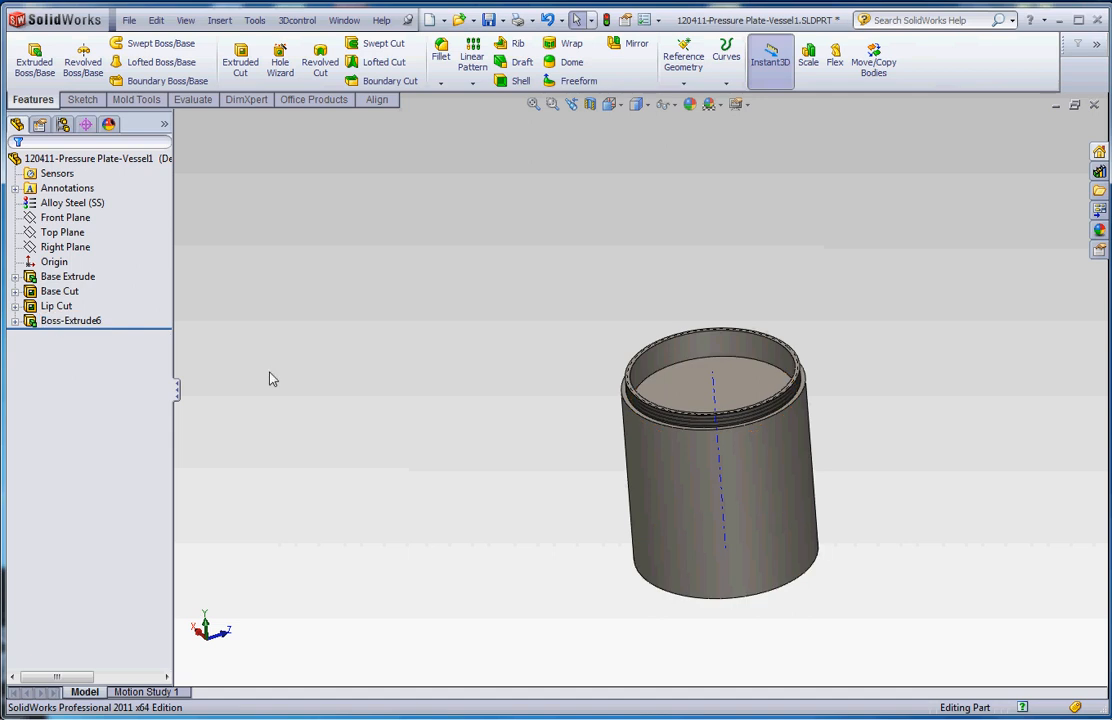
Step: Reorder Boss-Extrude6 above Lip Cut and rename it 'Vessel', centring the model in view
click(70, 320)
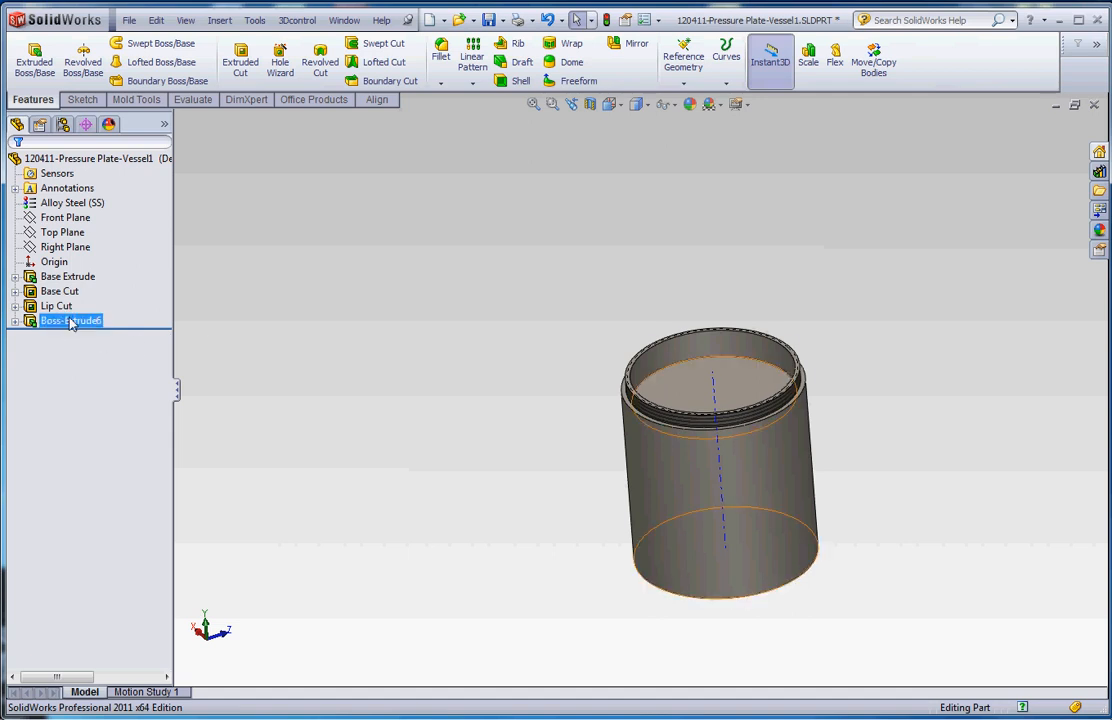
click(57, 305)
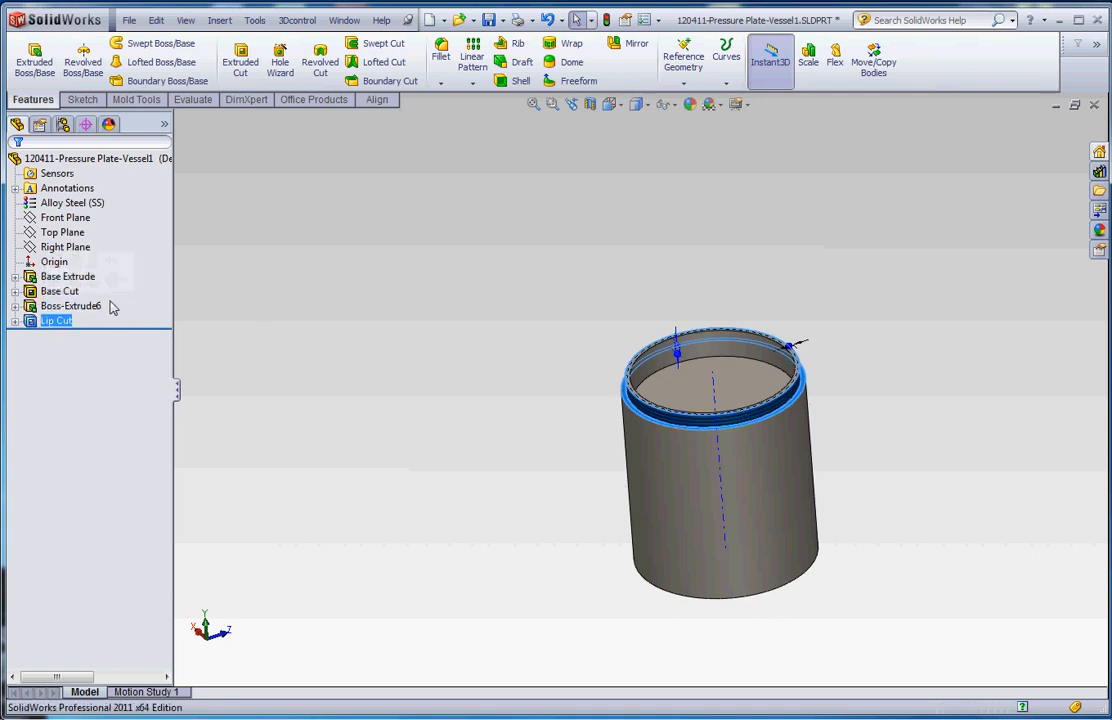
click(70, 305)
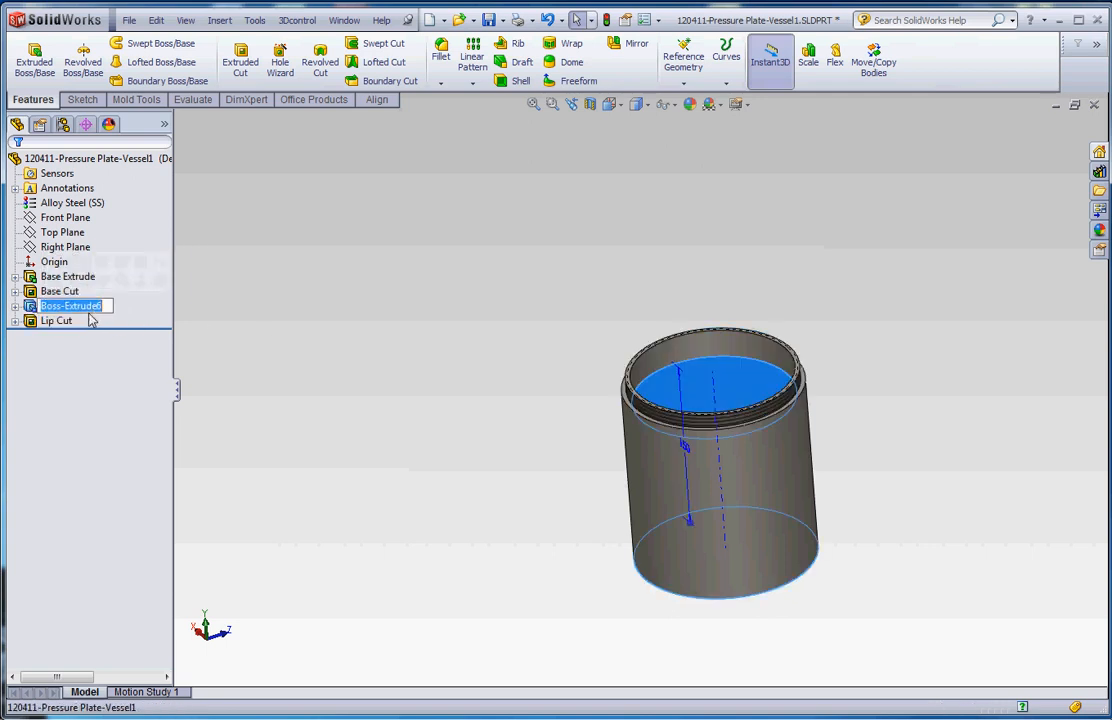
text(Vessel)
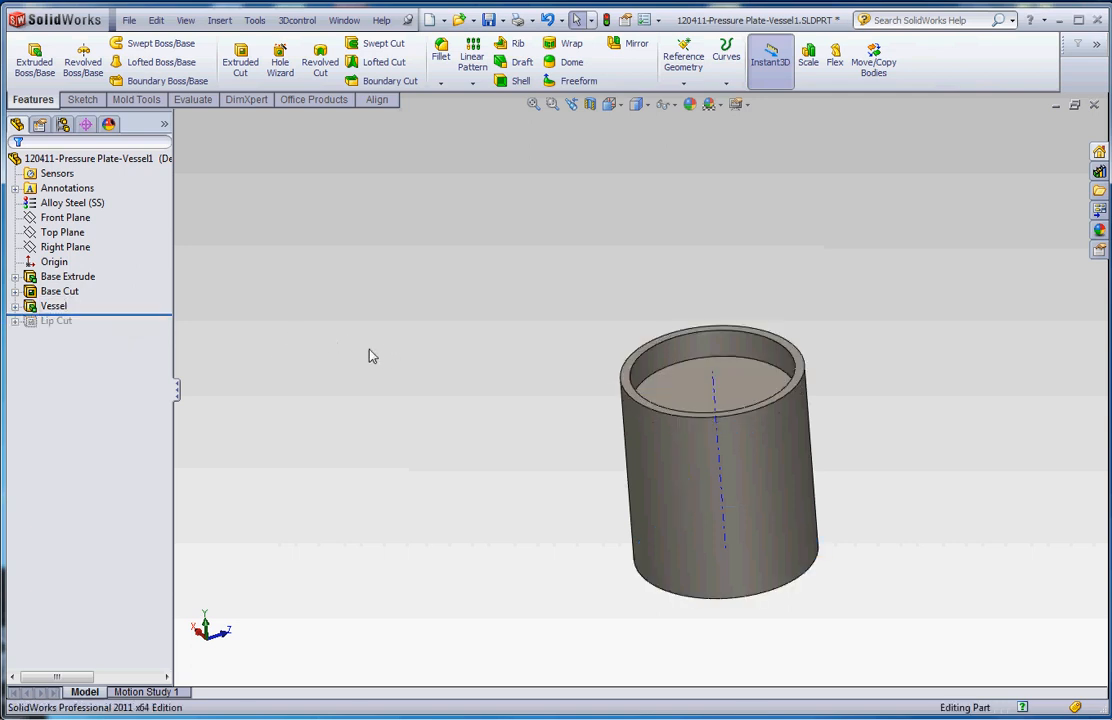
drag(720, 460, 565, 435)
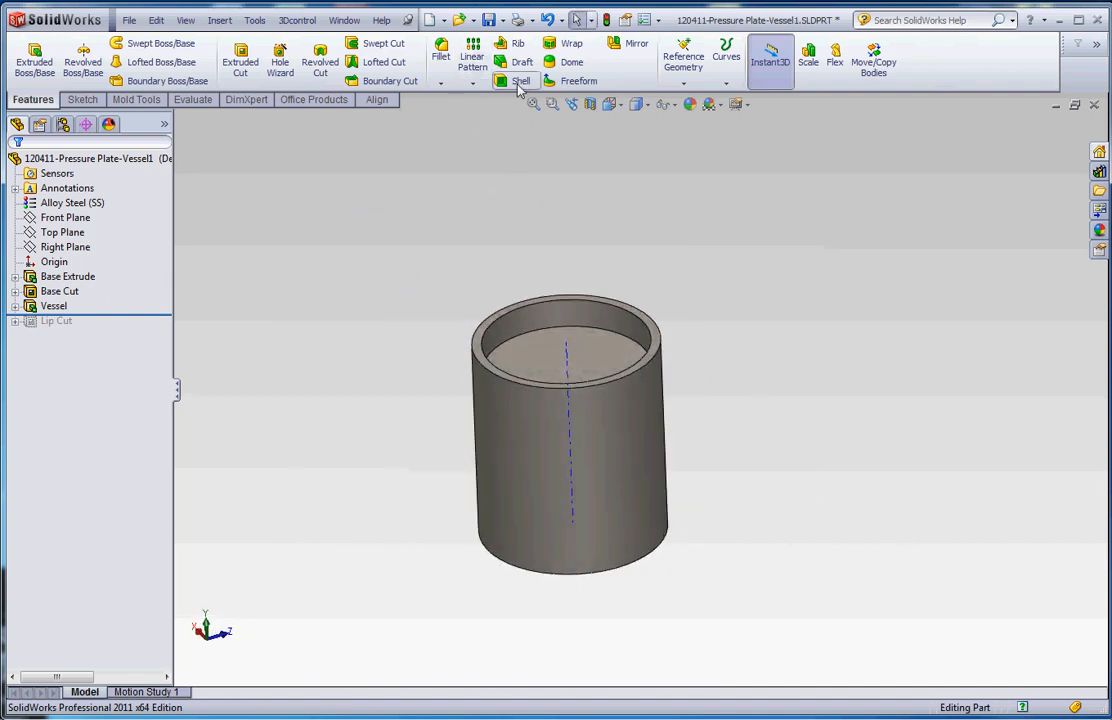
Step: Shell the Vessel body, leaving its top face open
click(519, 81)
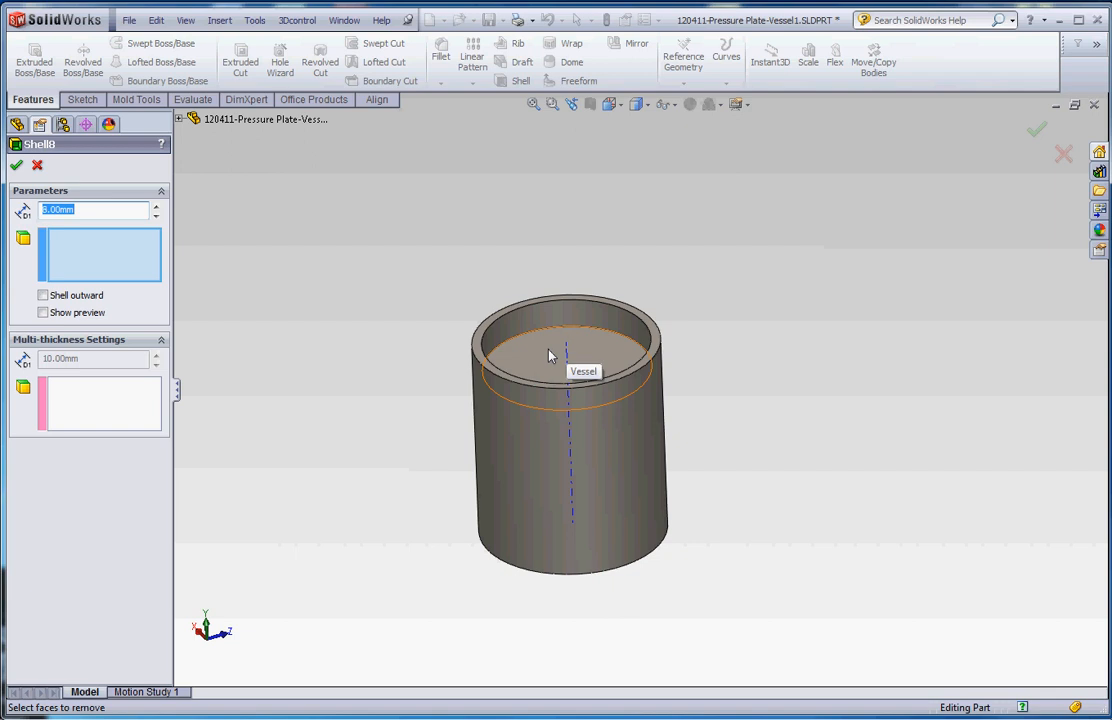
click(565, 357)
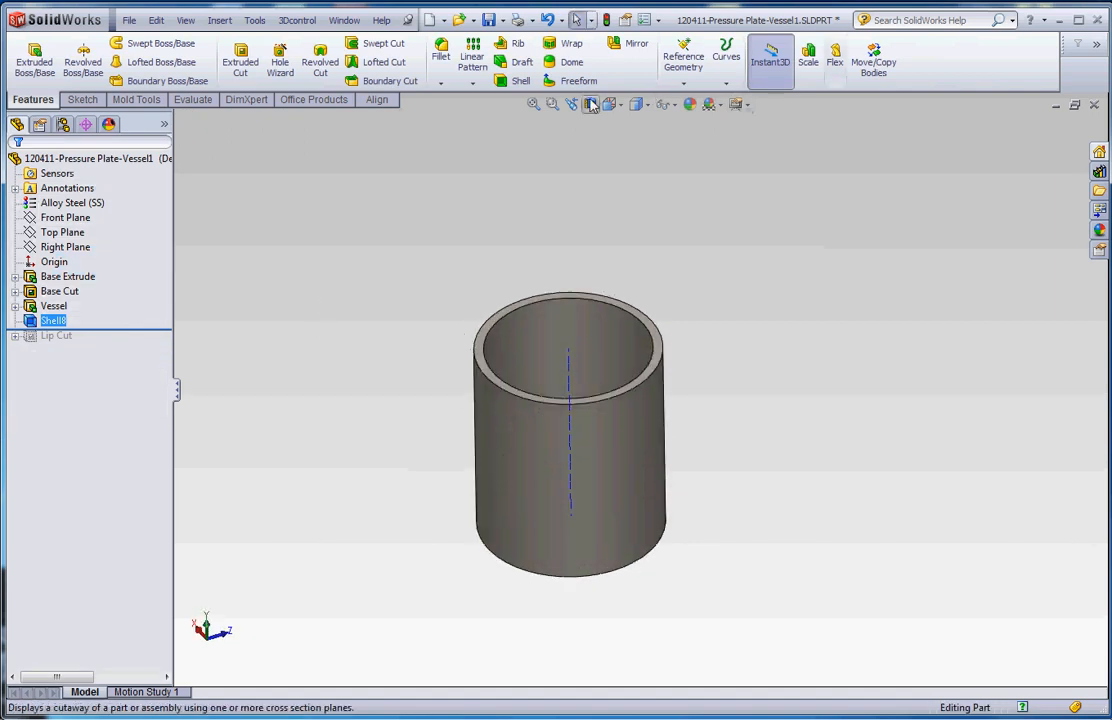
click(570, 104)
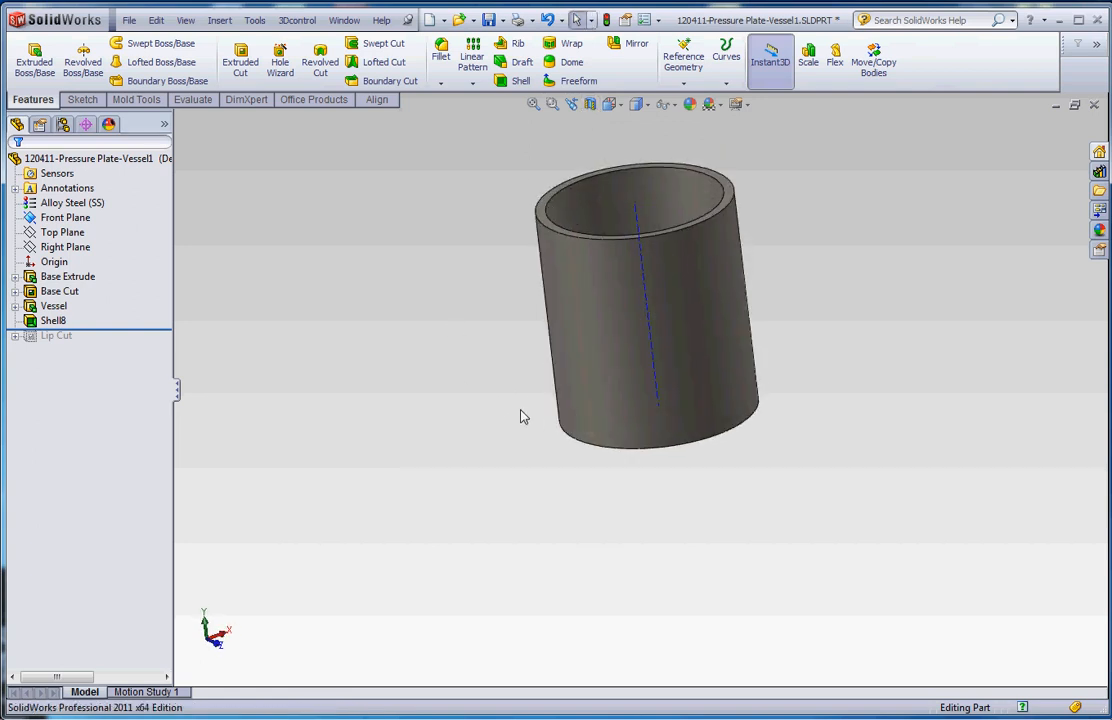
Step: Rename the new Shell8 feature to 'Vessel-Shell'
click(54, 305)
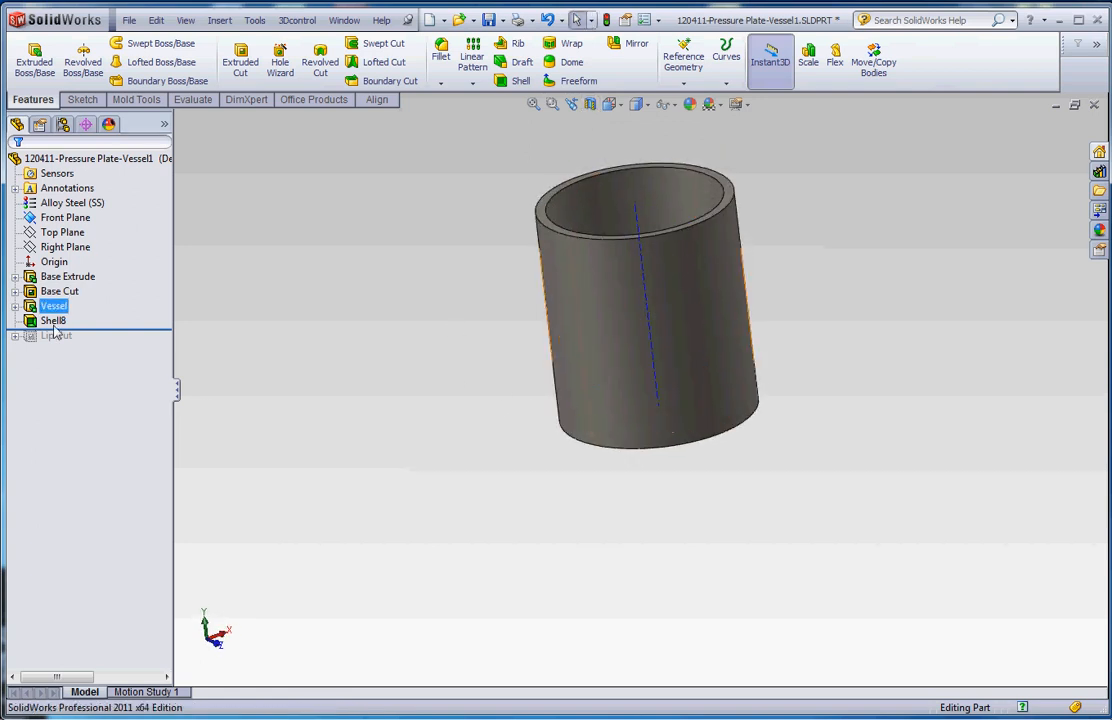
click(53, 320)
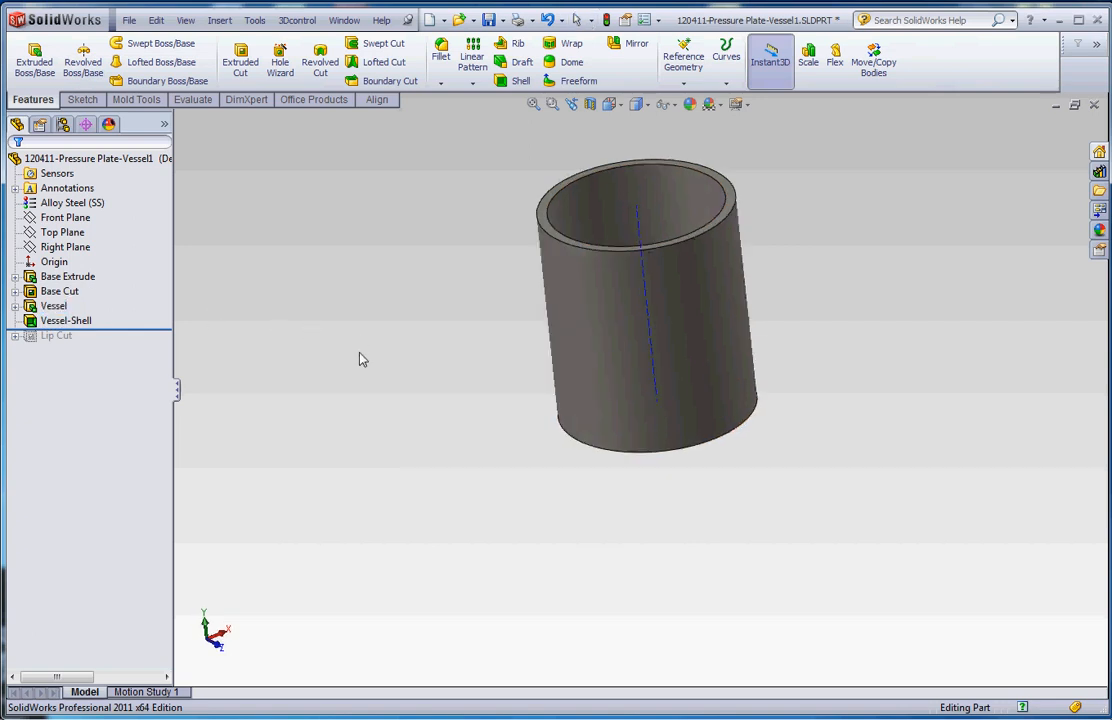
Step: Edit the Vessel extrusion to add a 10.00deg draft tapering toward the bottom
right_click(54, 305)
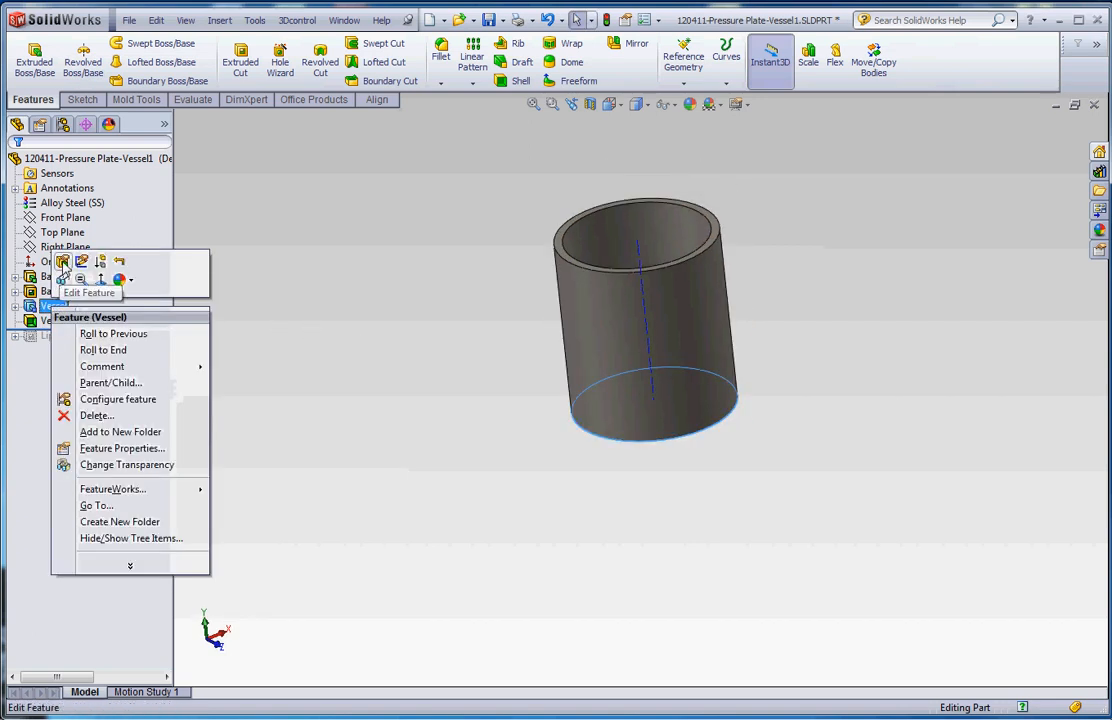
click(89, 261)
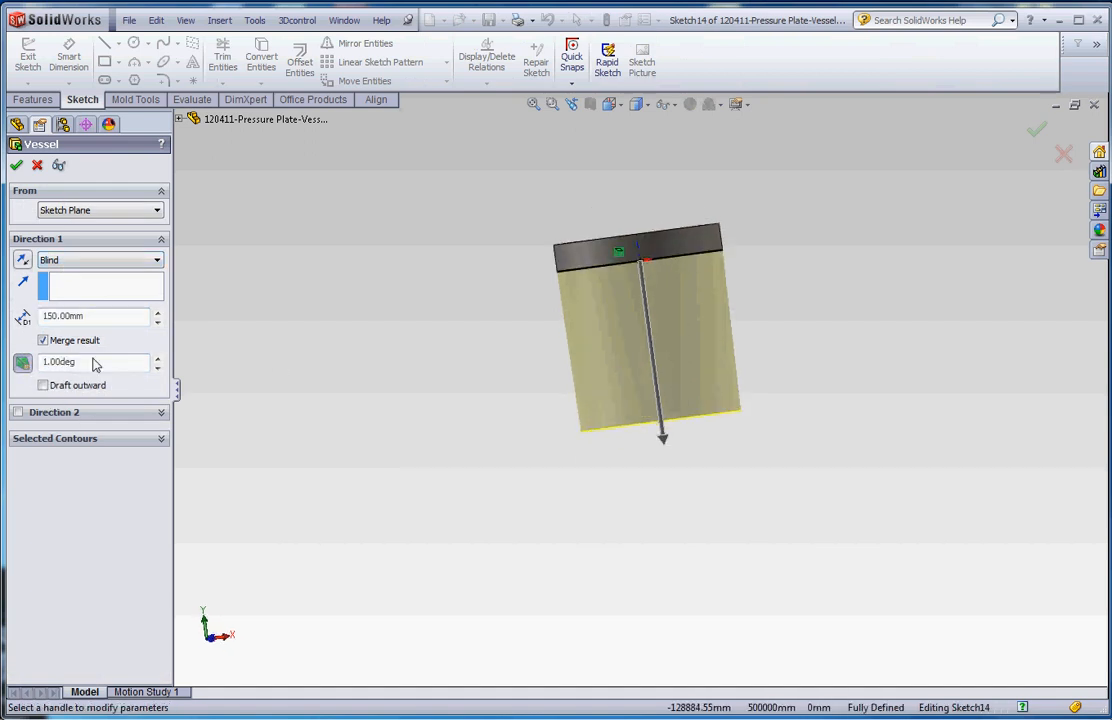
text(10.00deg)
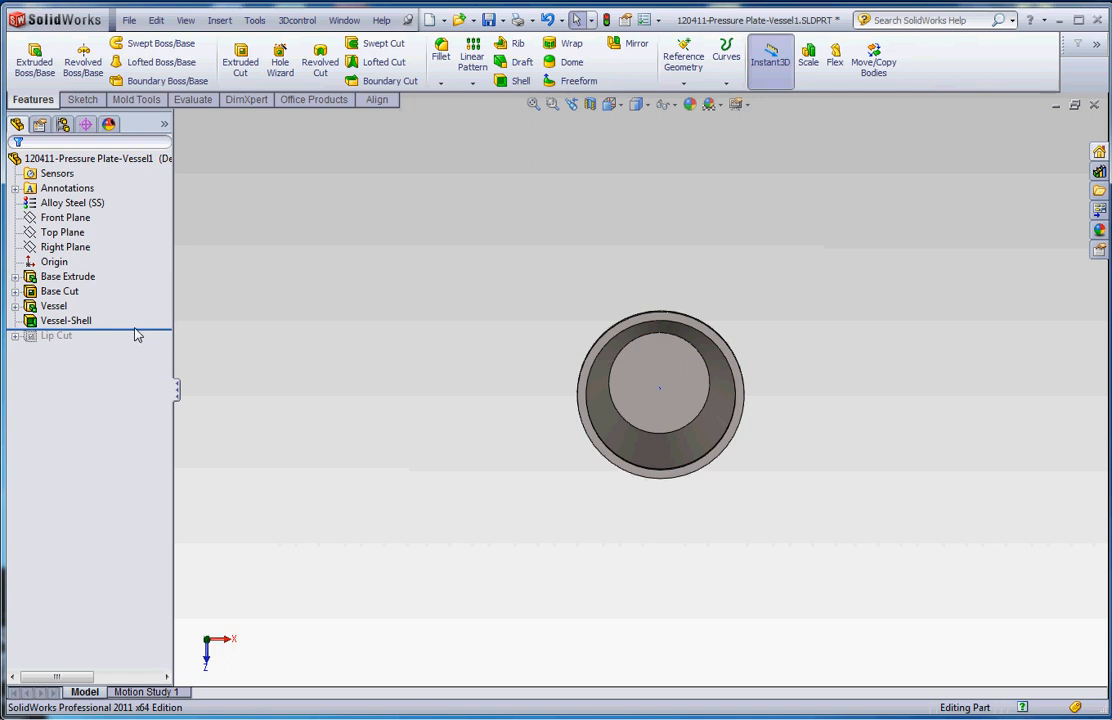
Step: Unsuppress Lip Cut so the threaded lip reappears on the tapered vessel
click(56, 335)
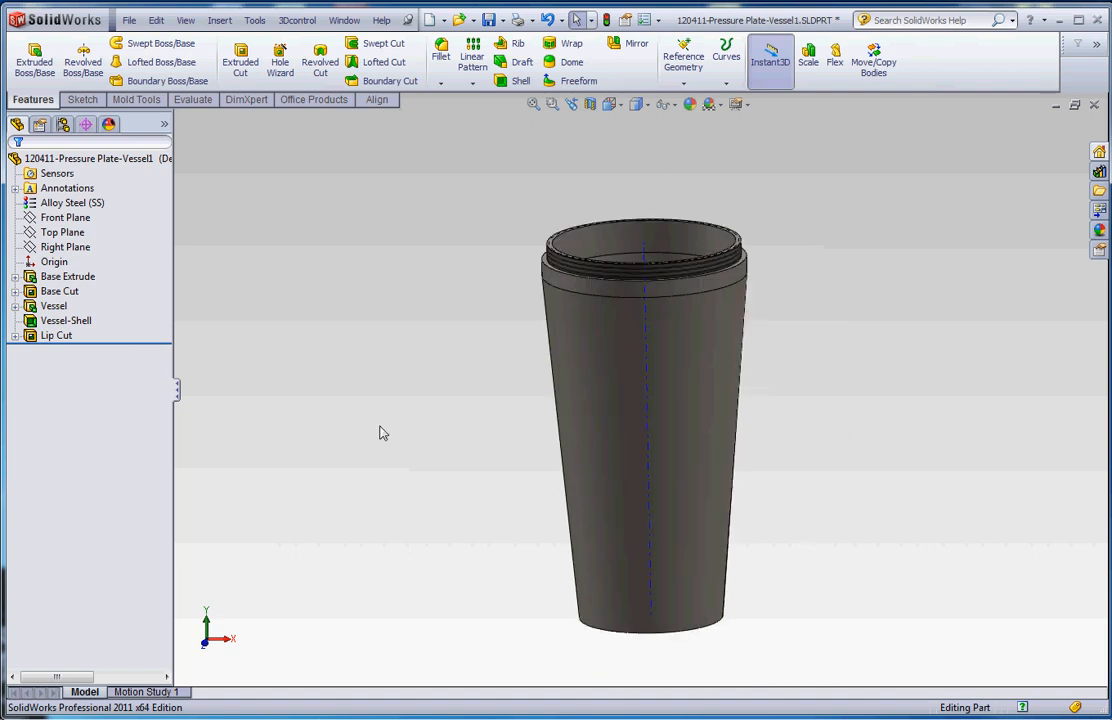
click(53, 306)
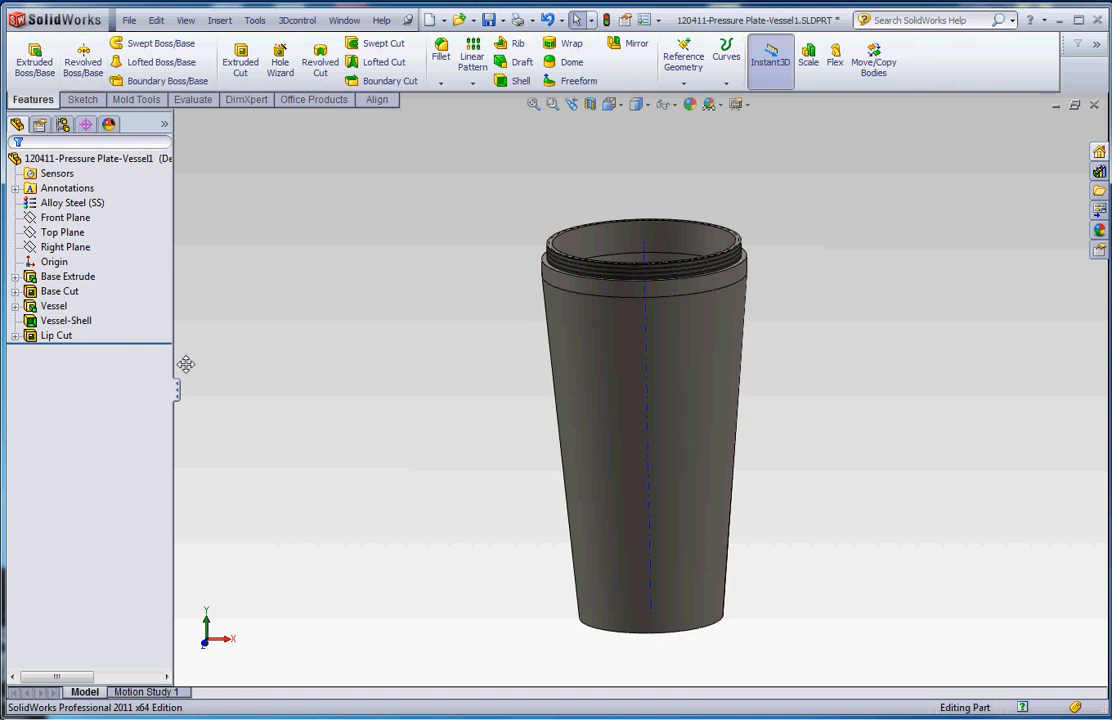
Step: Delete the Vessel extrusion with its shell, then the unused Sketch14, confirming both
click(54, 306)
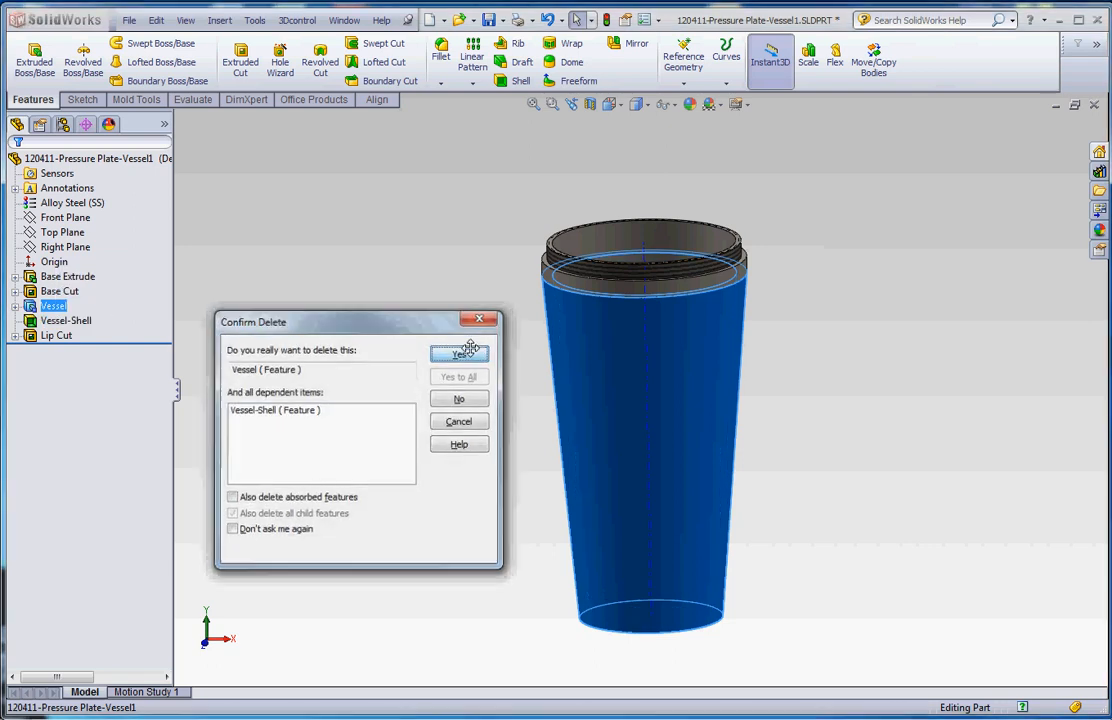
click(458, 352)
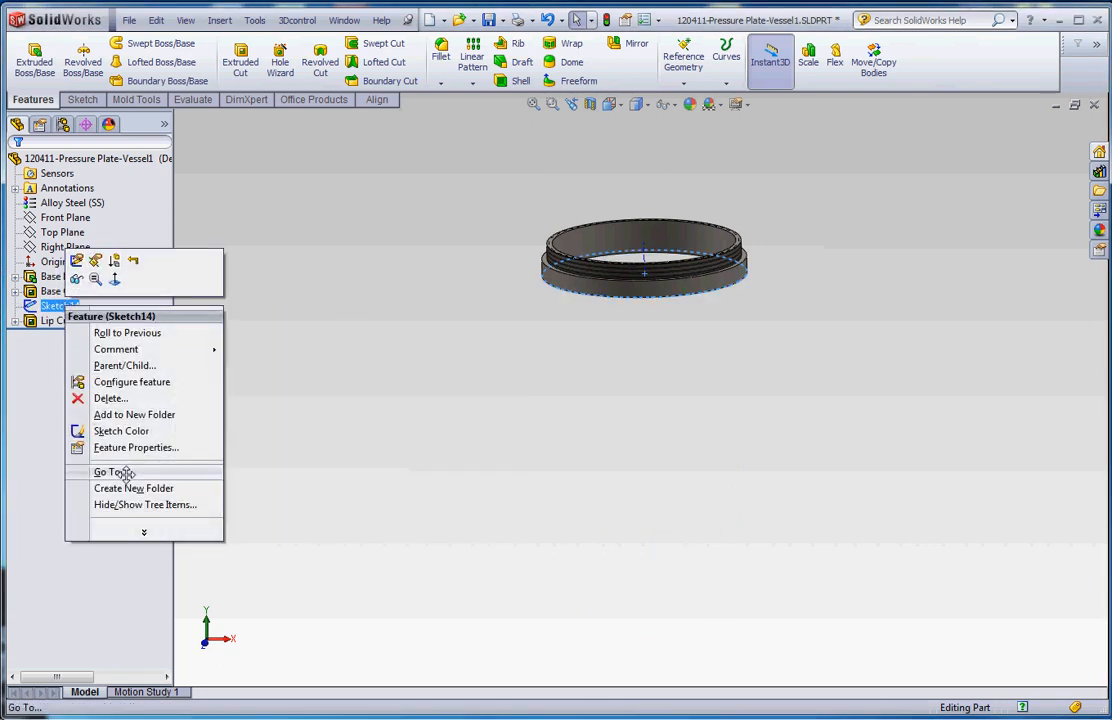
click(110, 398)
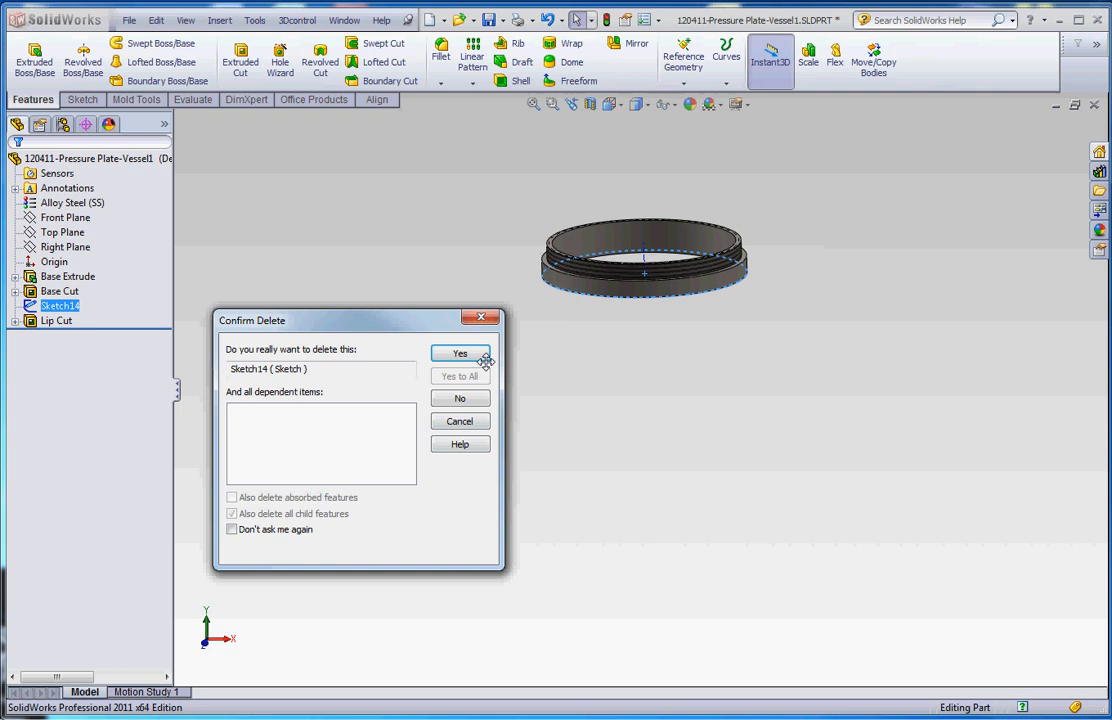
click(459, 353)
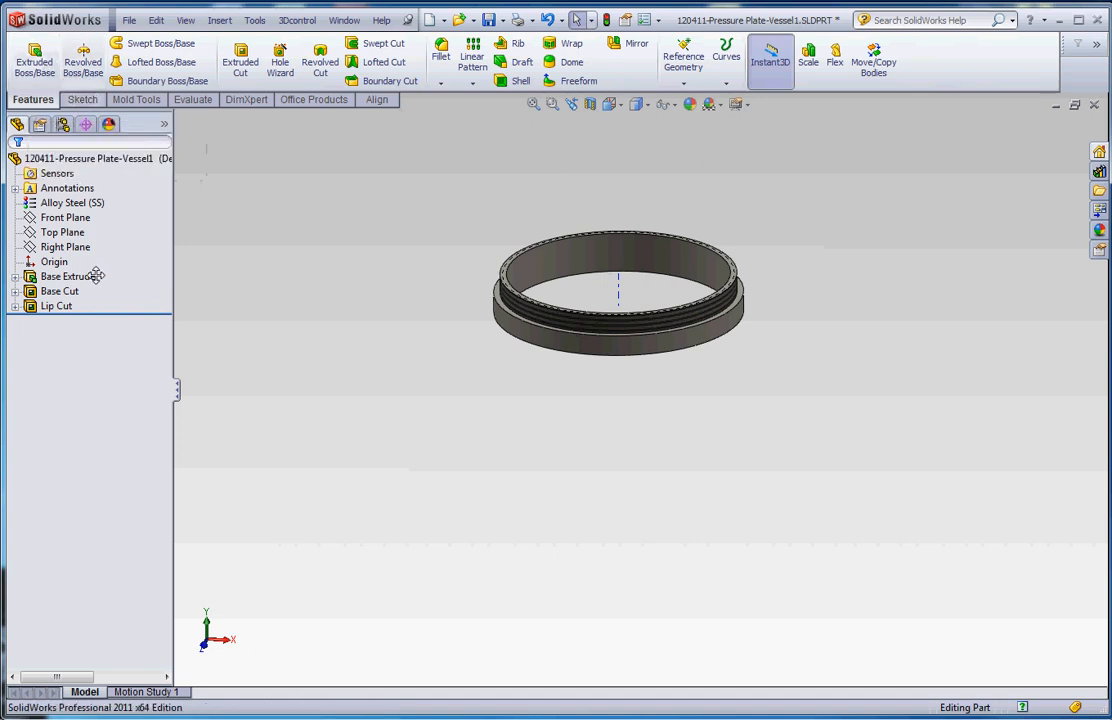
Step: Sketch on the Front Plane viewed normal, with a vertical centreline dimensioned 300 from the origin
click(65, 217)
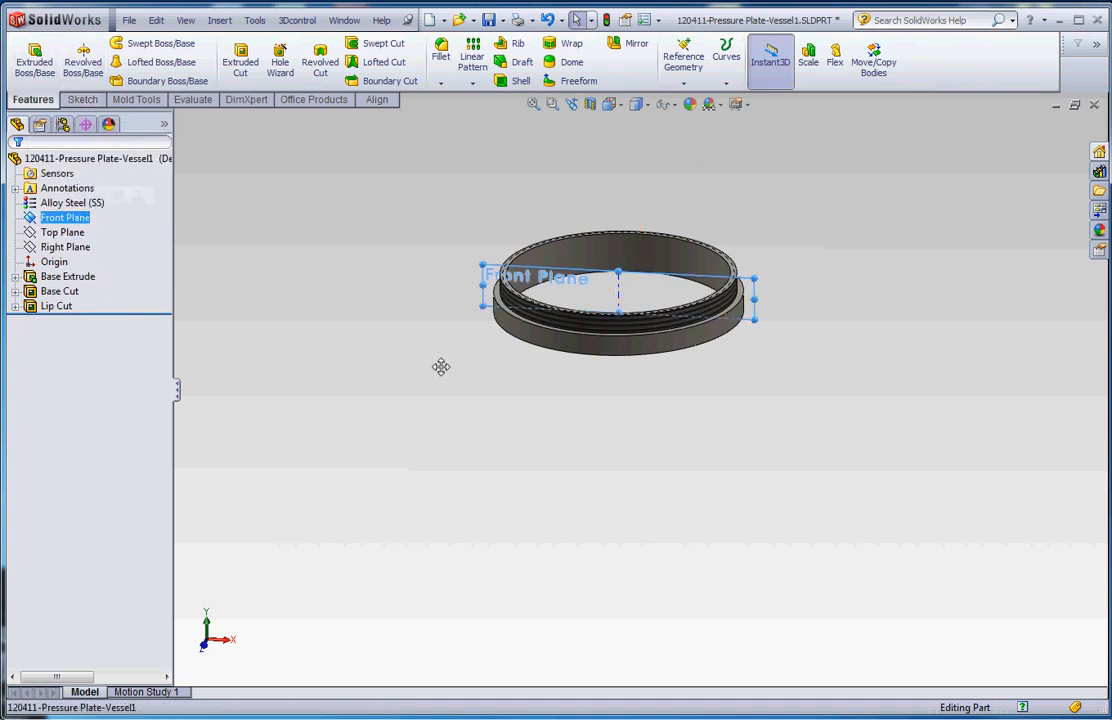
click(614, 104)
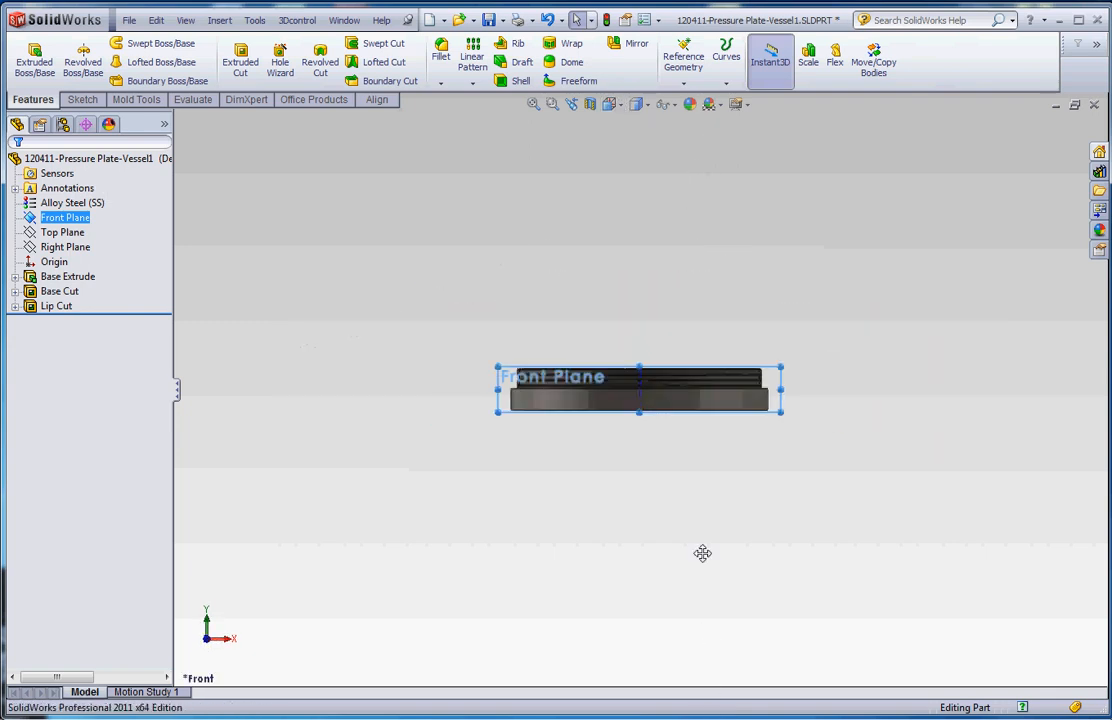
click(82, 99)
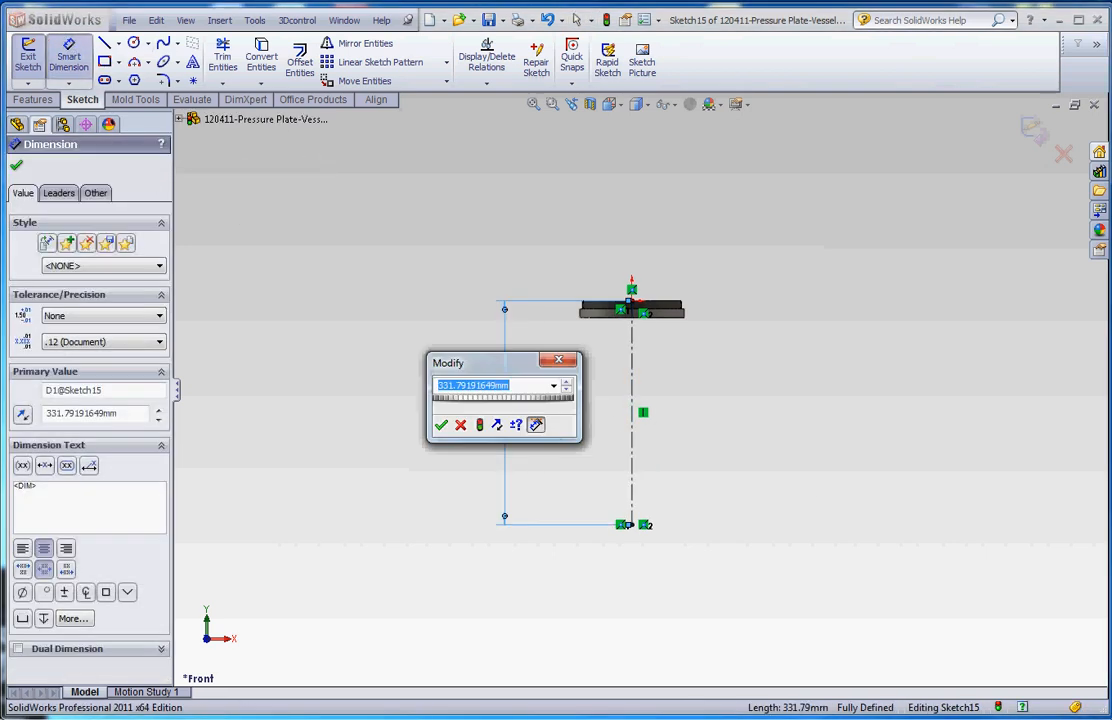
click(442, 425)
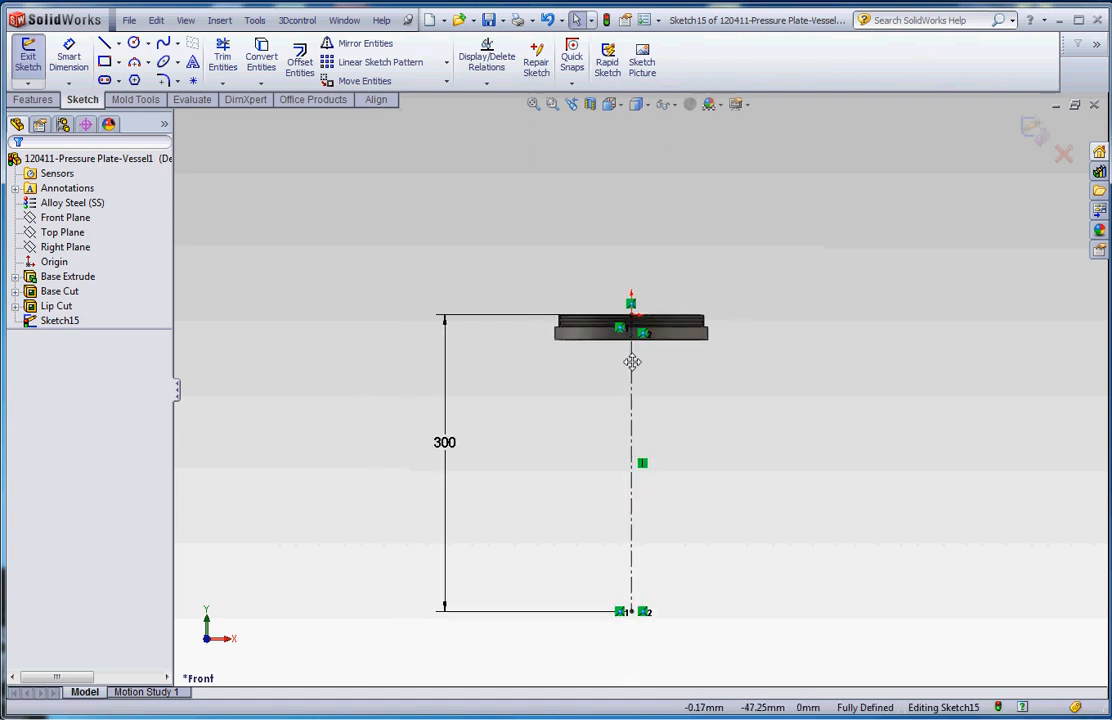
mouse_move(476, 487)
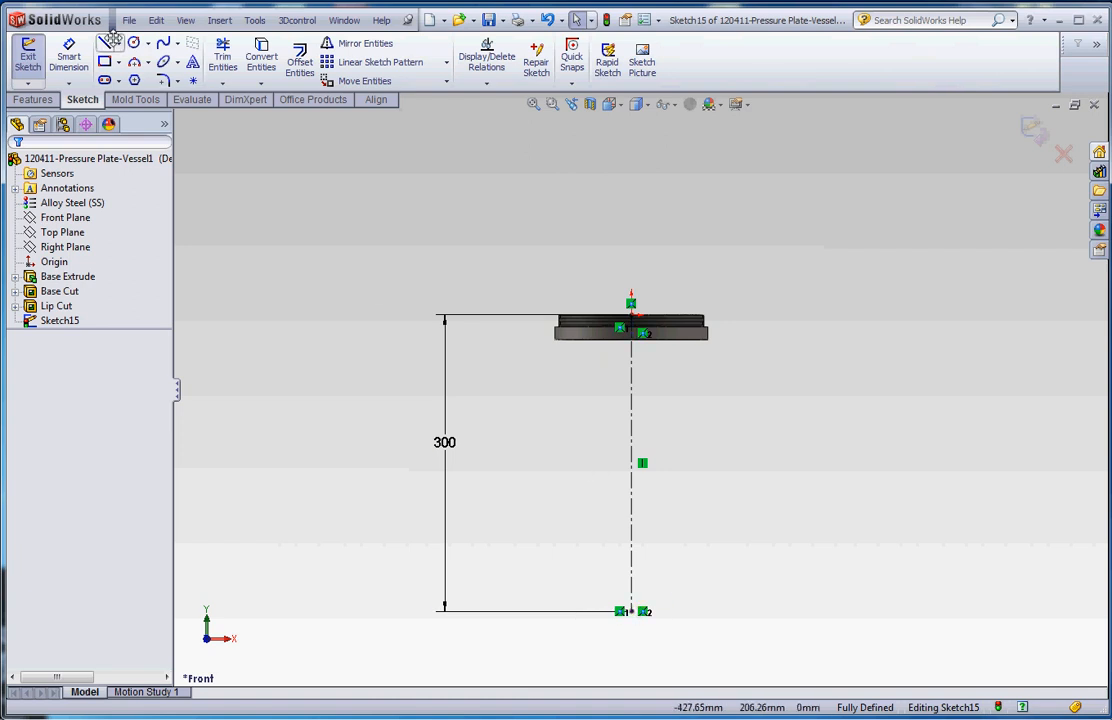
Step: Draw a shoulder arc tangent to the ring edge, a sloping side line and a base line
click(108, 43)
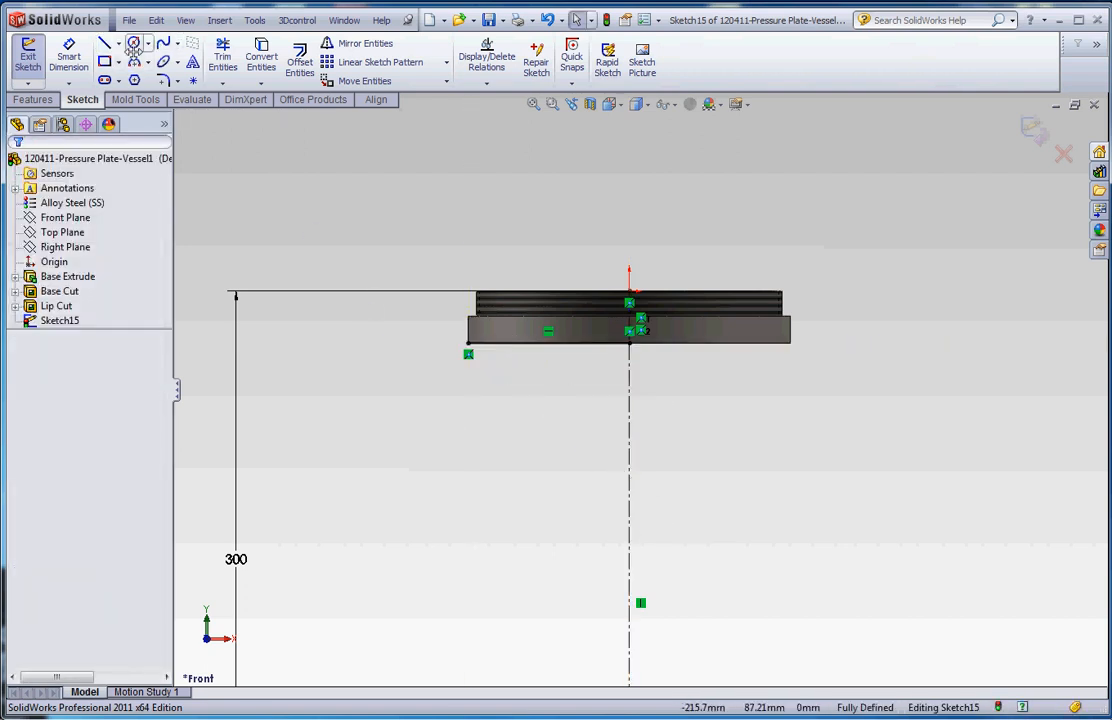
click(164, 61)
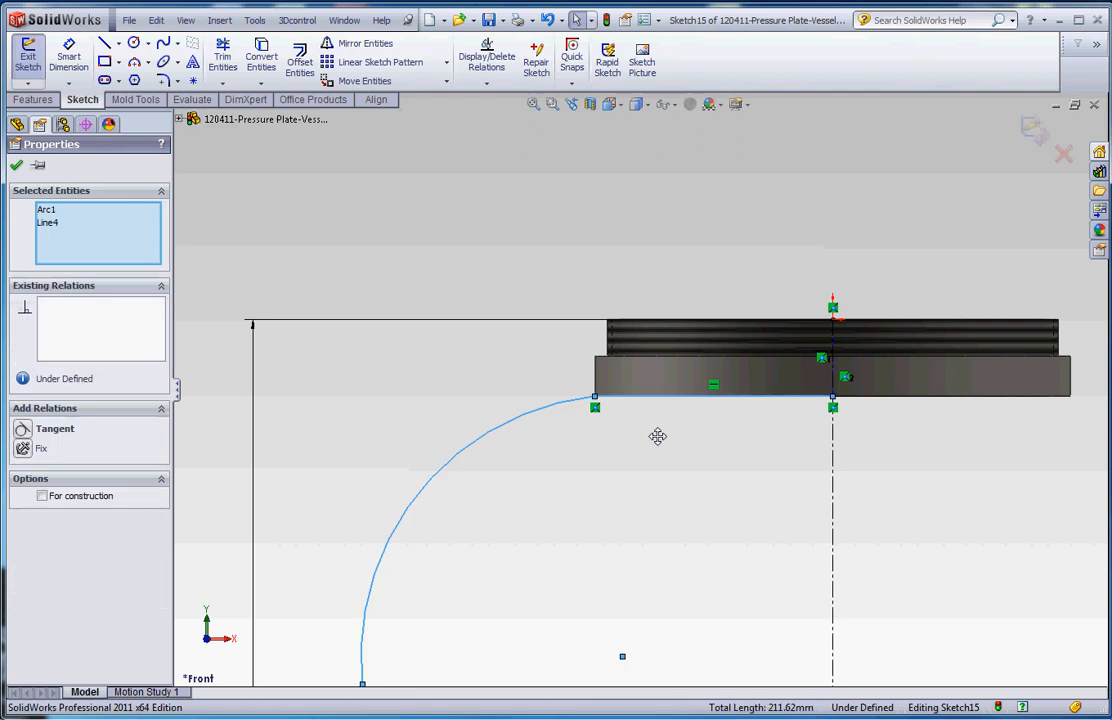
click(23, 428)
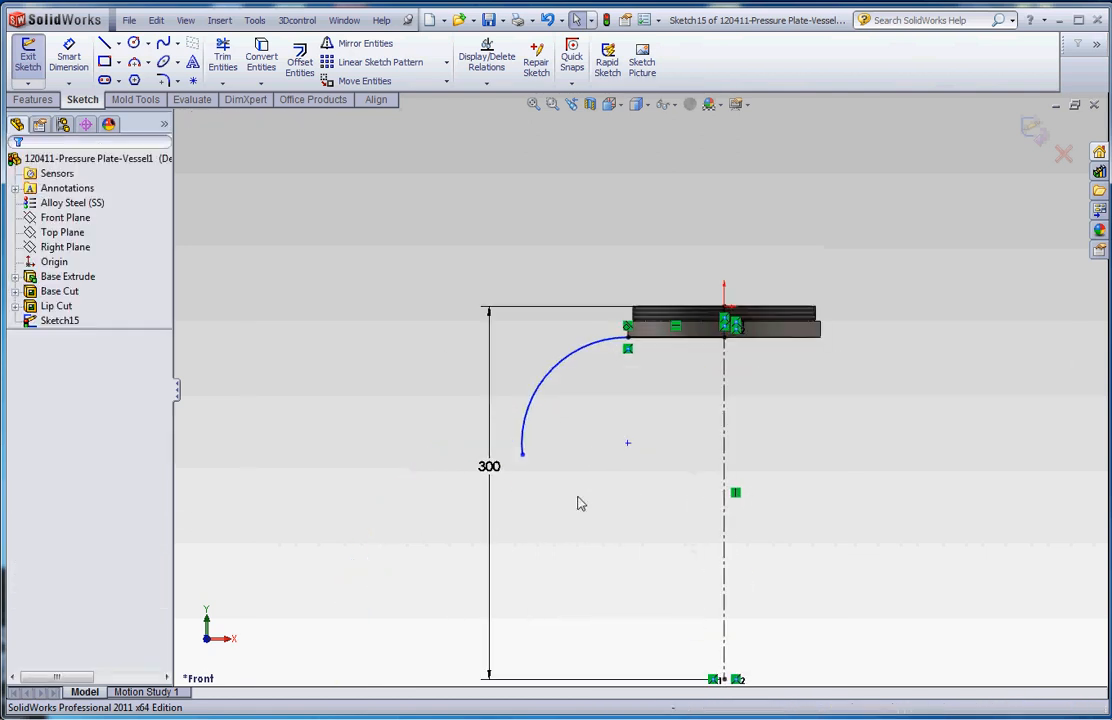
click(107, 43)
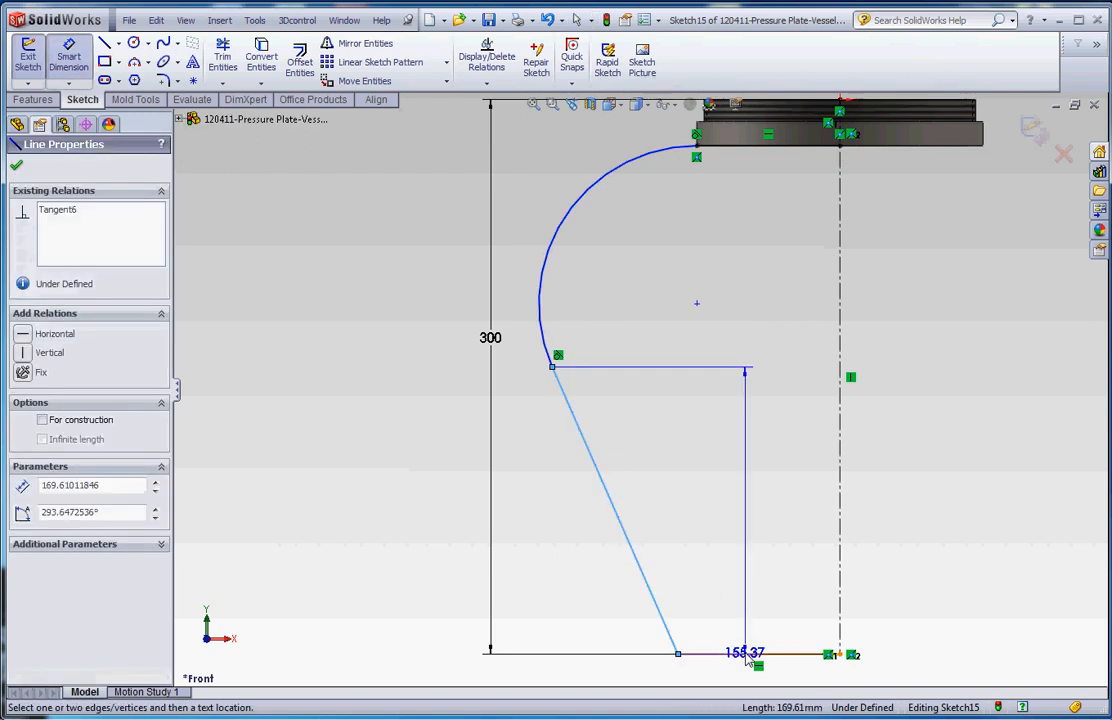
Step: Dimension the side-to-base angle 120° and the shoulder arc radius 90 to fully define the sketch
click(755, 665)
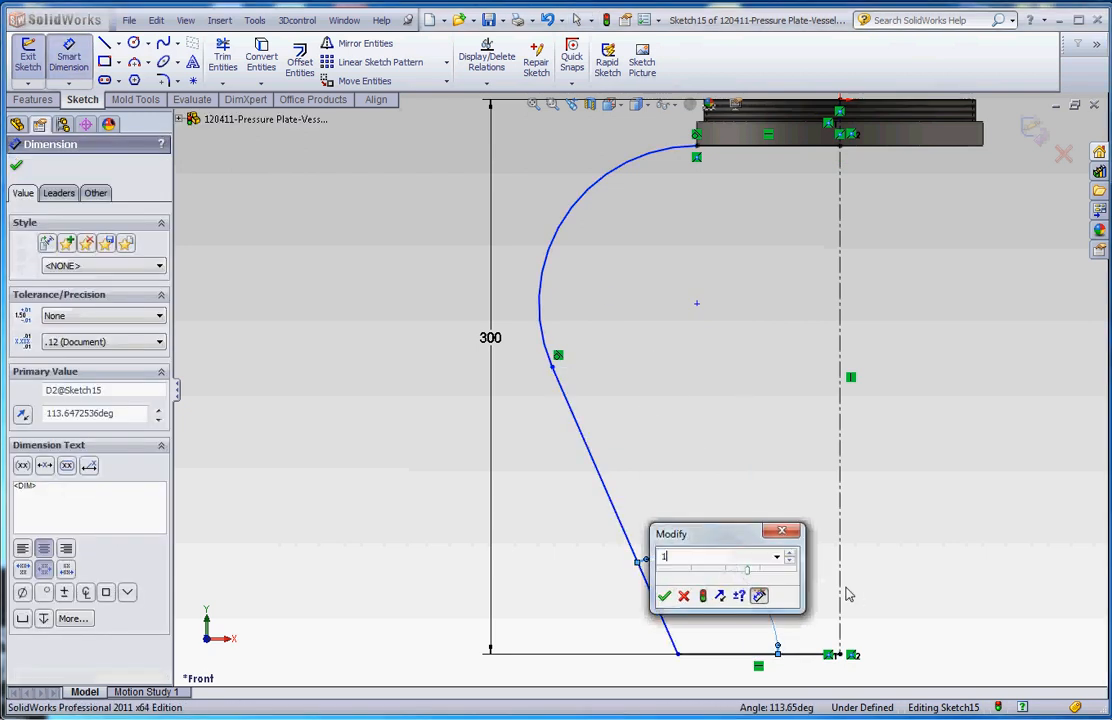
text(120)
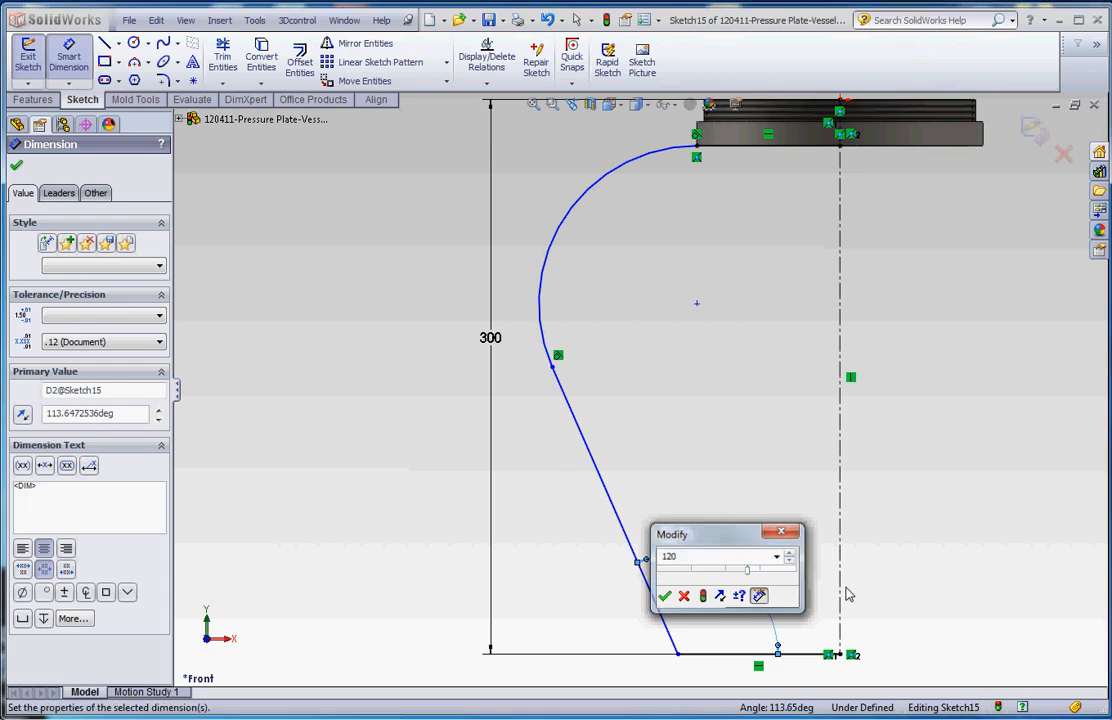
click(664, 596)
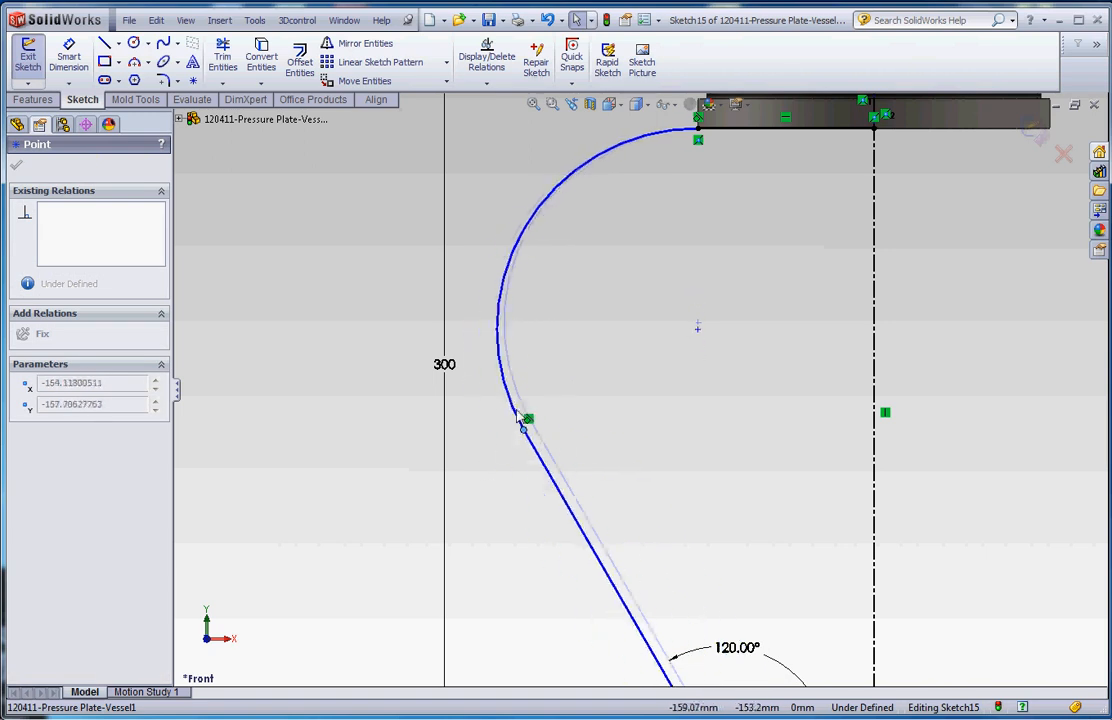
drag(522, 418, 520, 428)
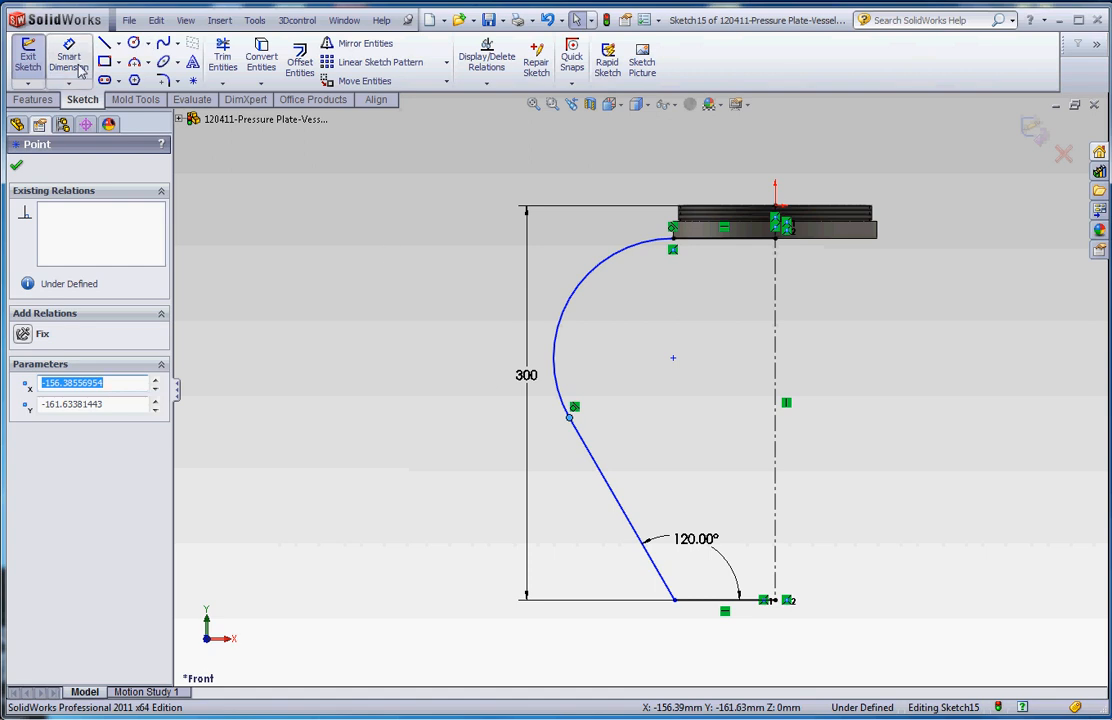
click(69, 57)
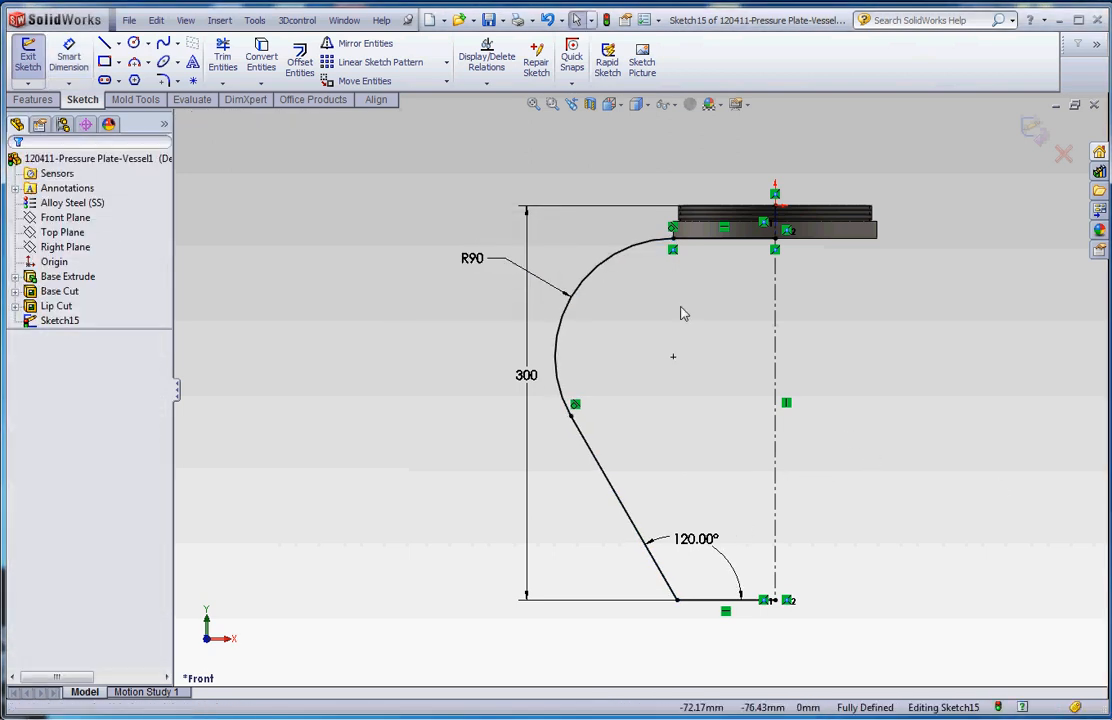
click(33, 99)
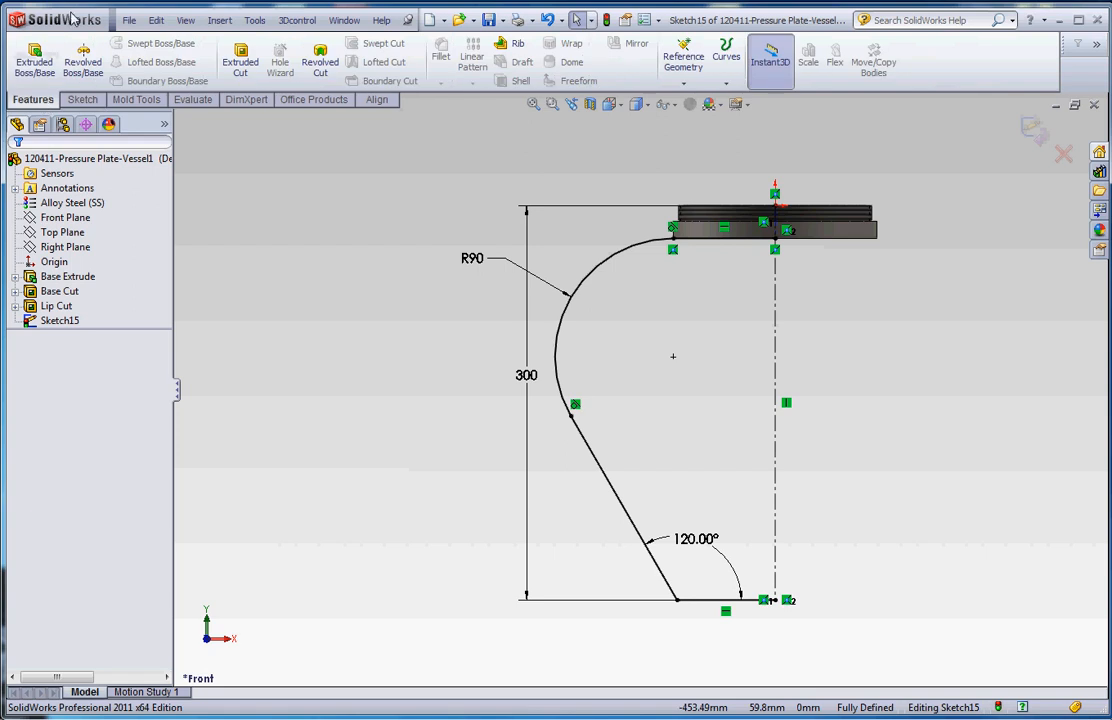
Step: Revolve Sketch15 360° about Line1 into Revolve3, letting the sketch auto-close
click(83, 60)
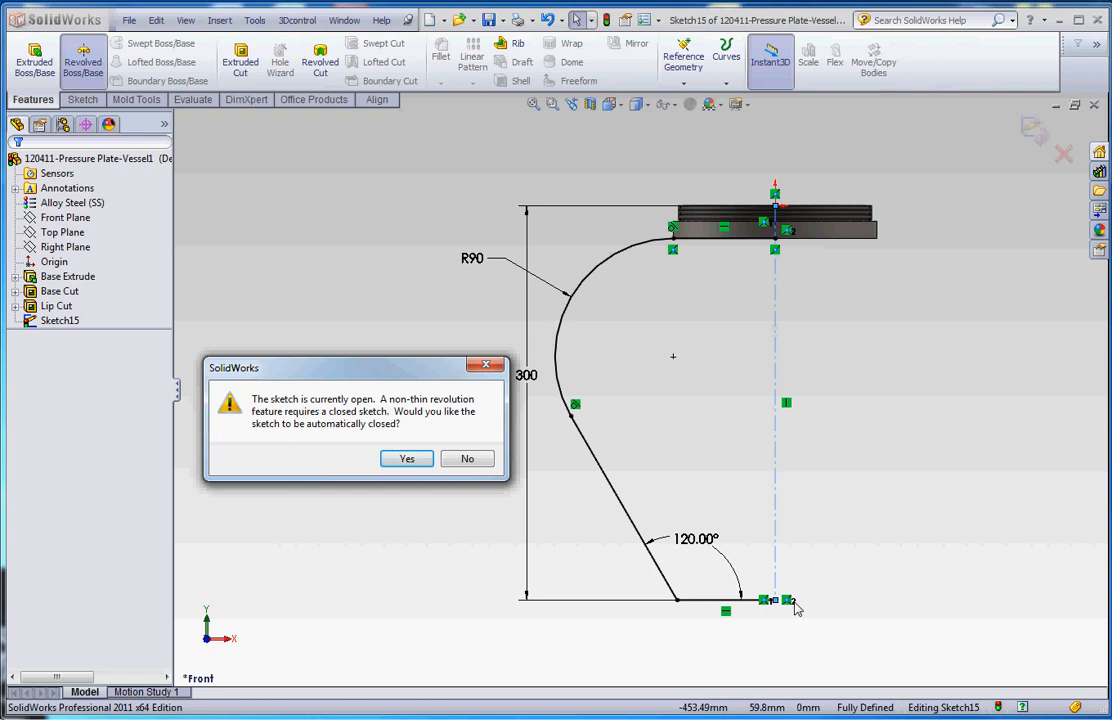
mouse_move(771, 286)
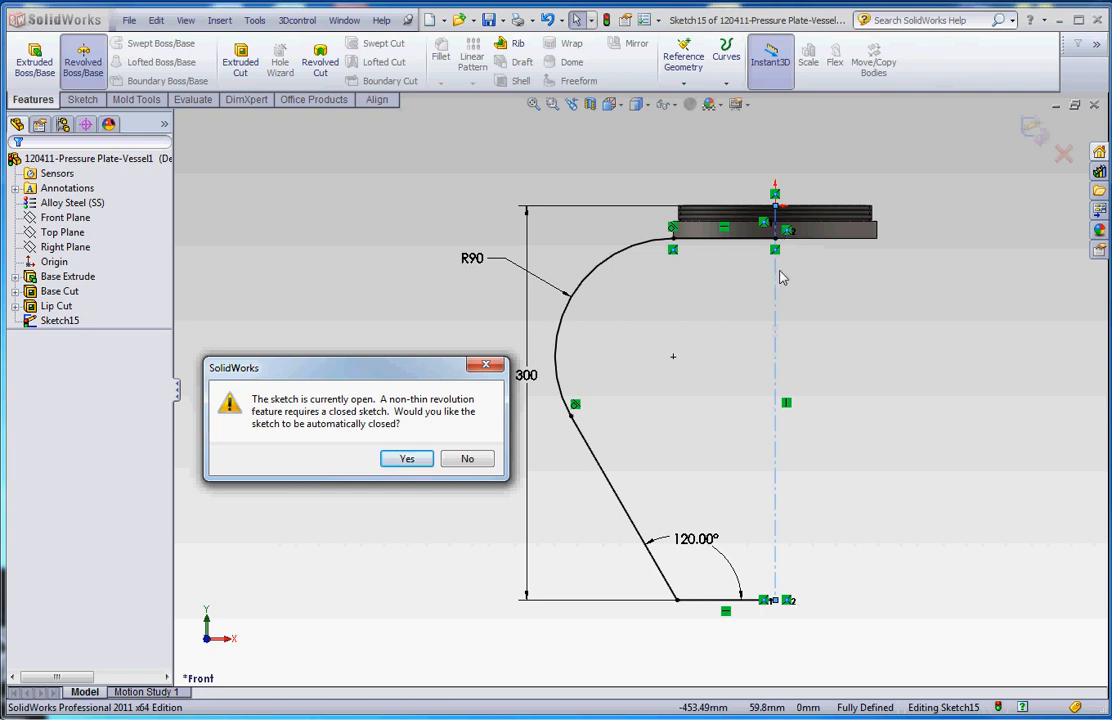
mouse_move(778, 224)
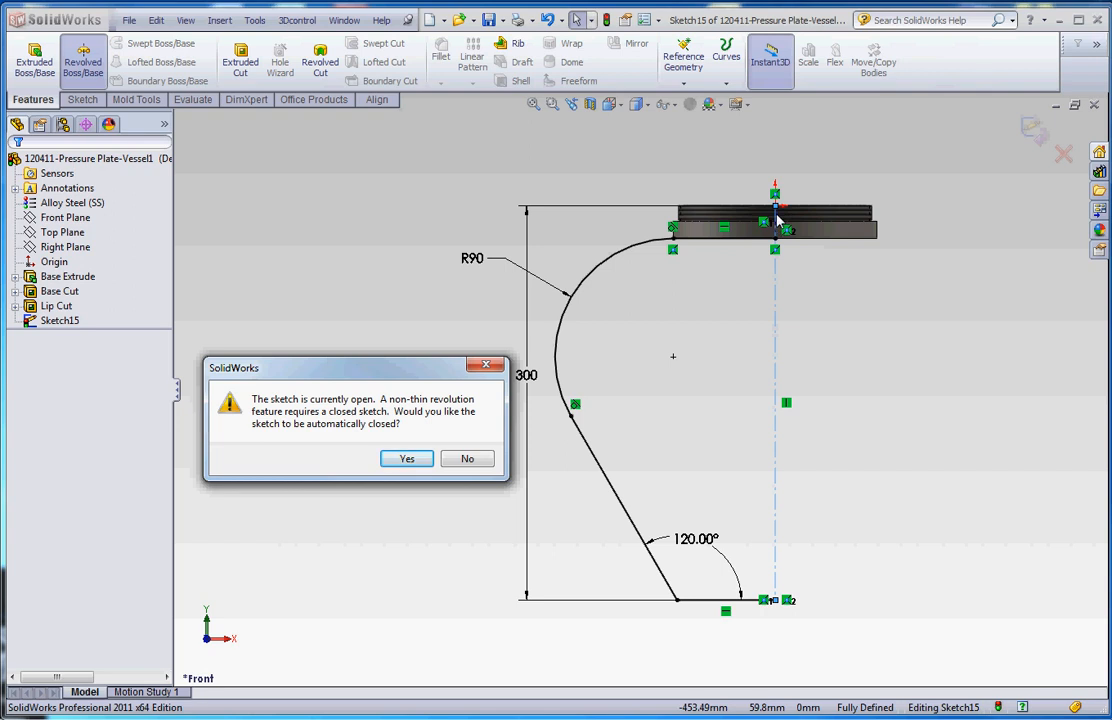
click(406, 458)
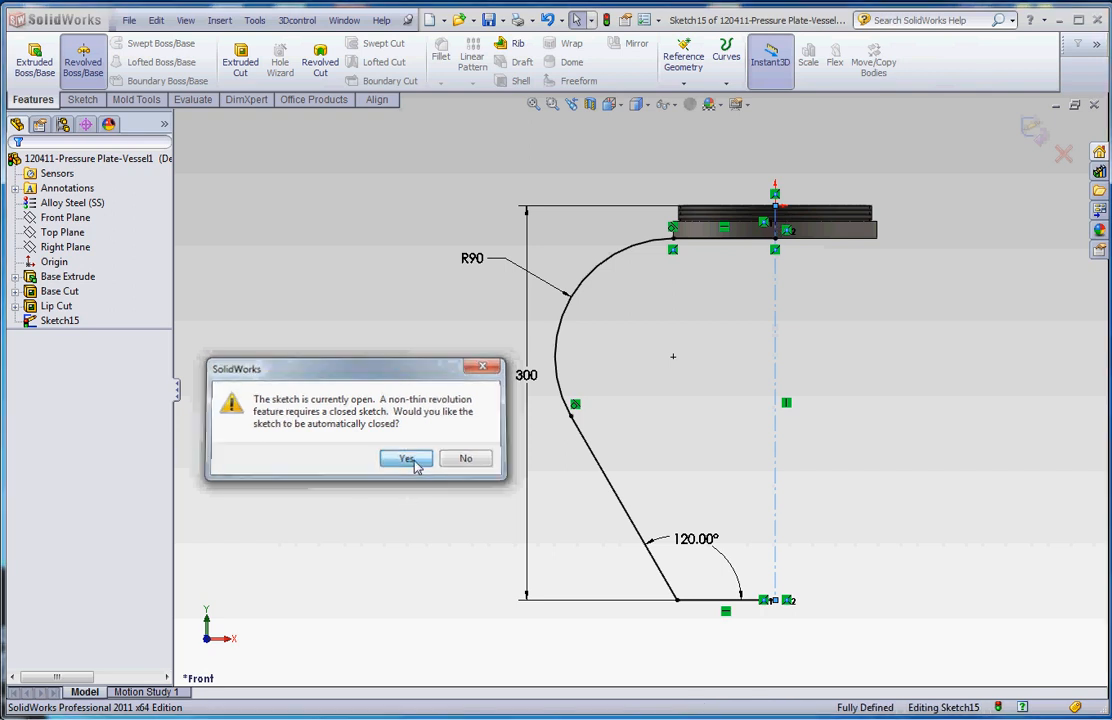
click(406, 458)
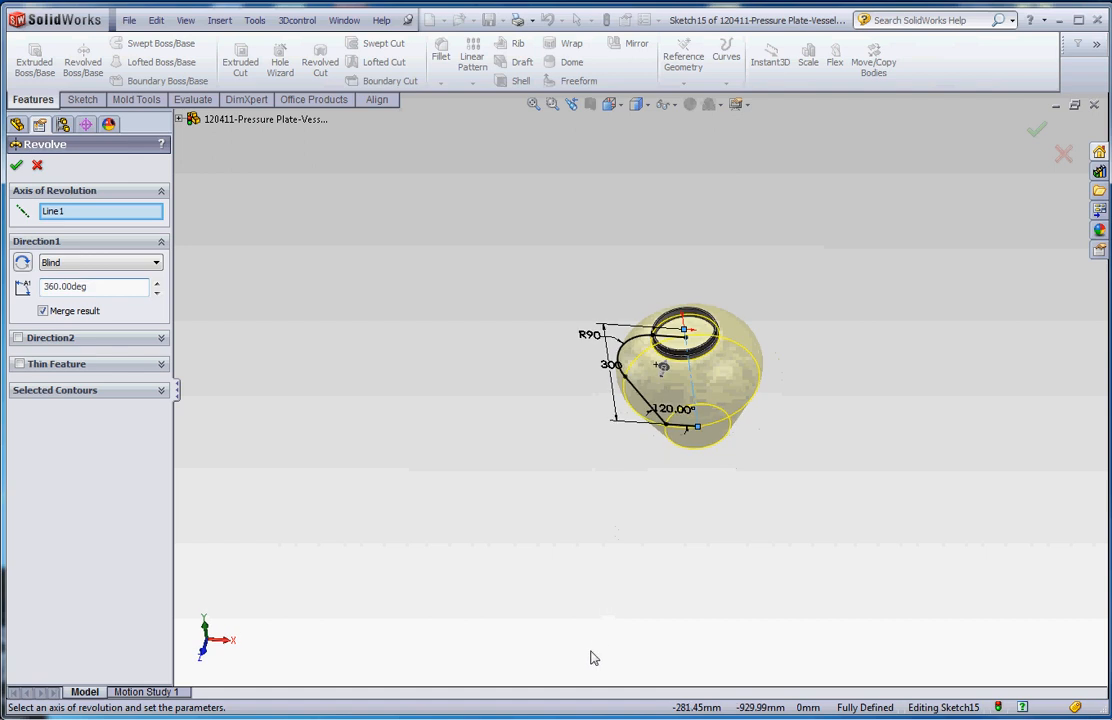
click(16, 165)
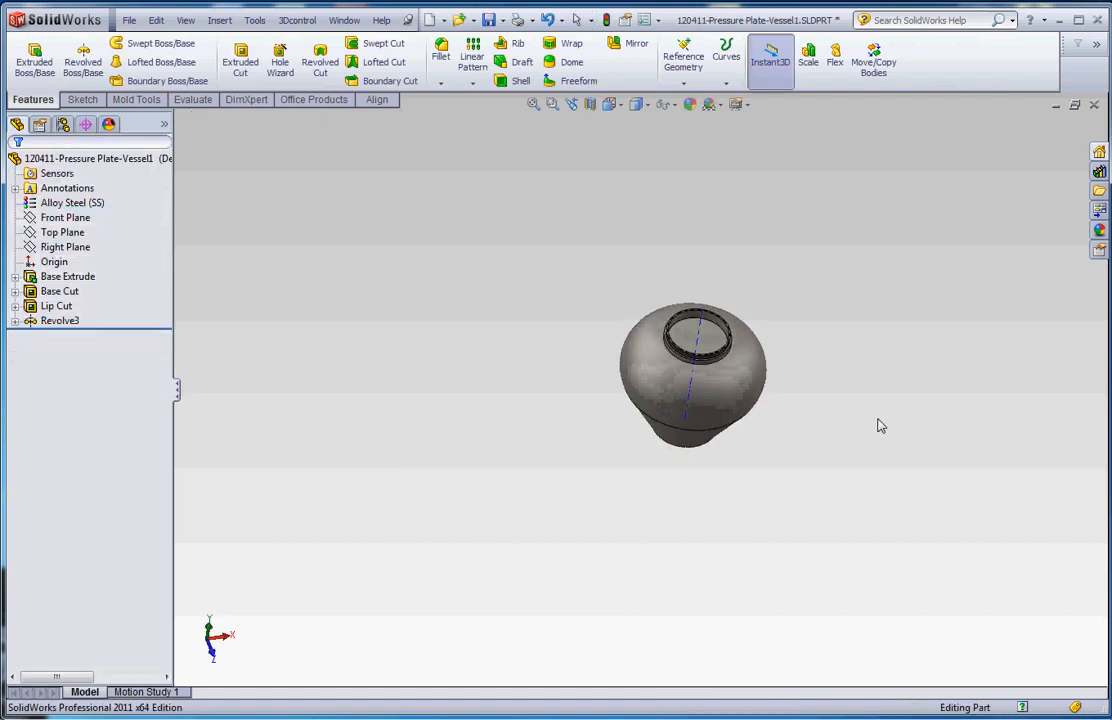
Step: Rename Revolve3 to Vessel-Revolve and move it ahead of Lip Cut in the FeatureManager
click(59, 320)
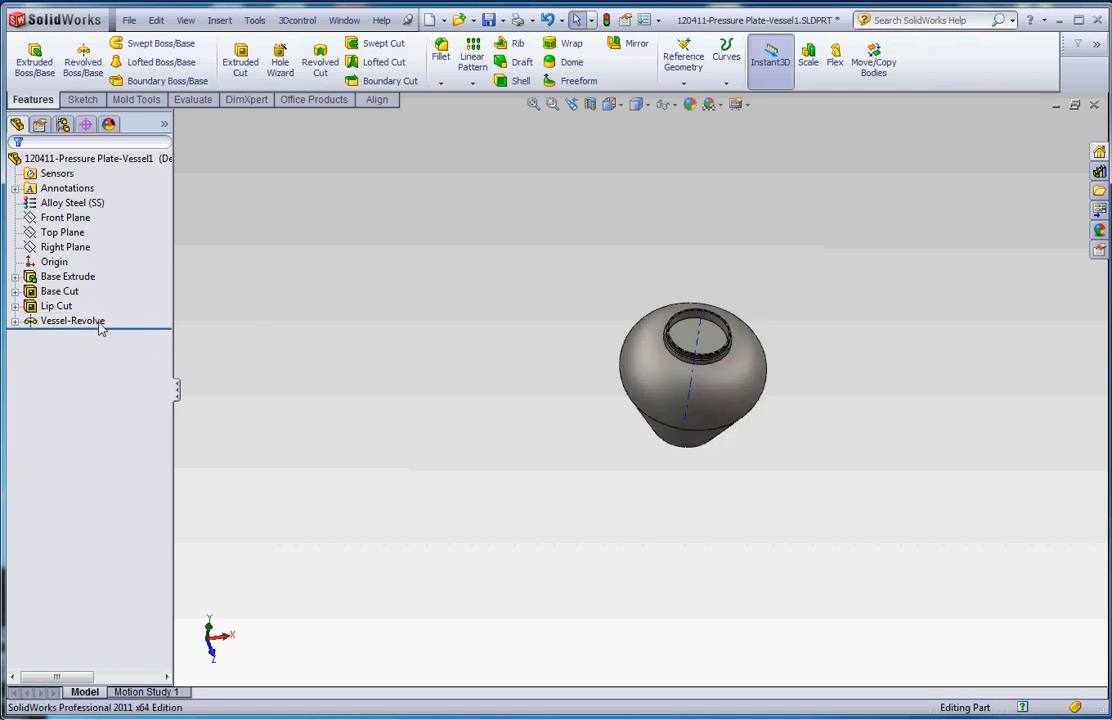
click(57, 320)
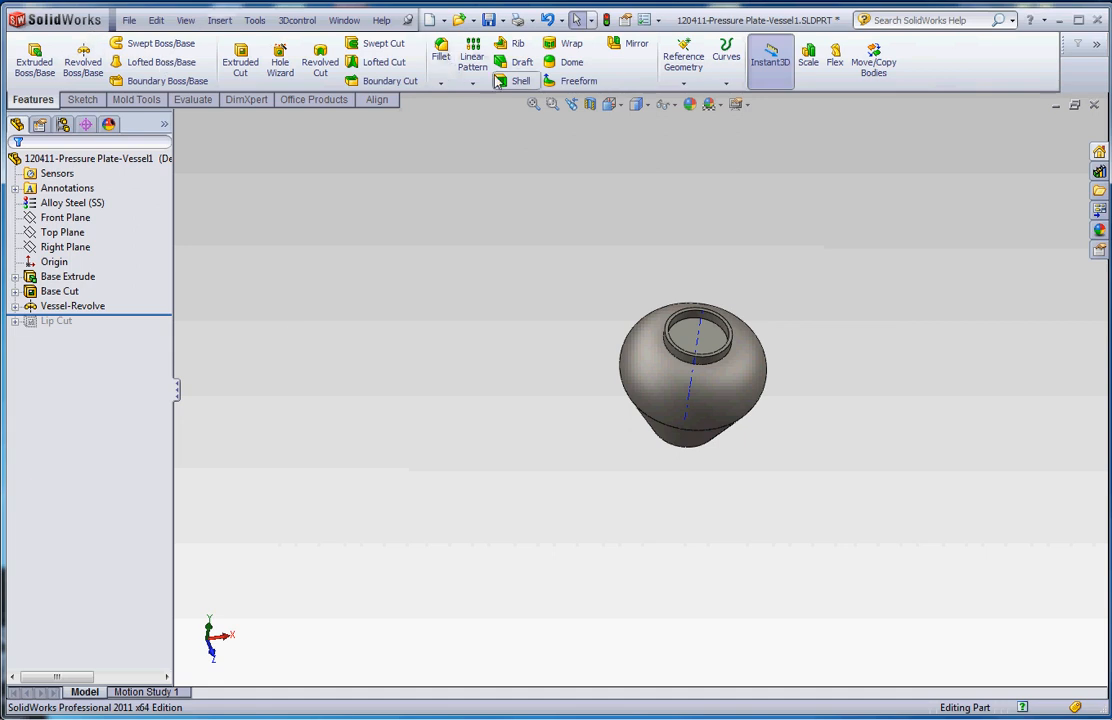
Step: Shell the urn open at the top neck face, name it Vessel-Shell, and roll forward past Lip Cut
click(519, 81)
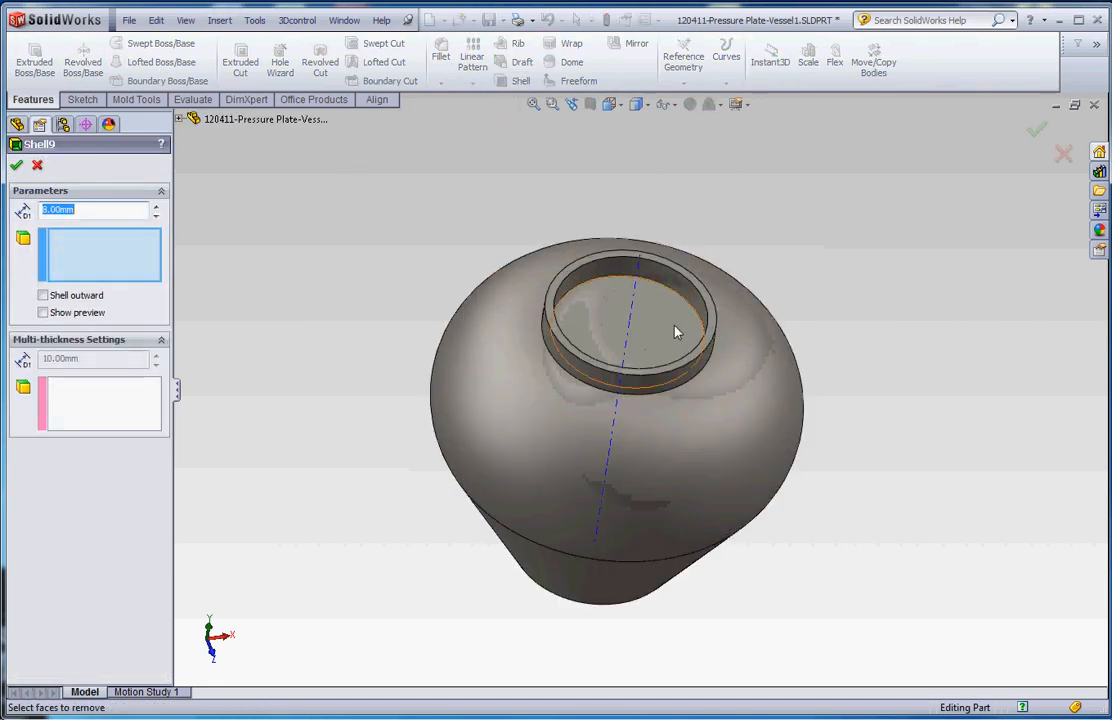
click(625, 320)
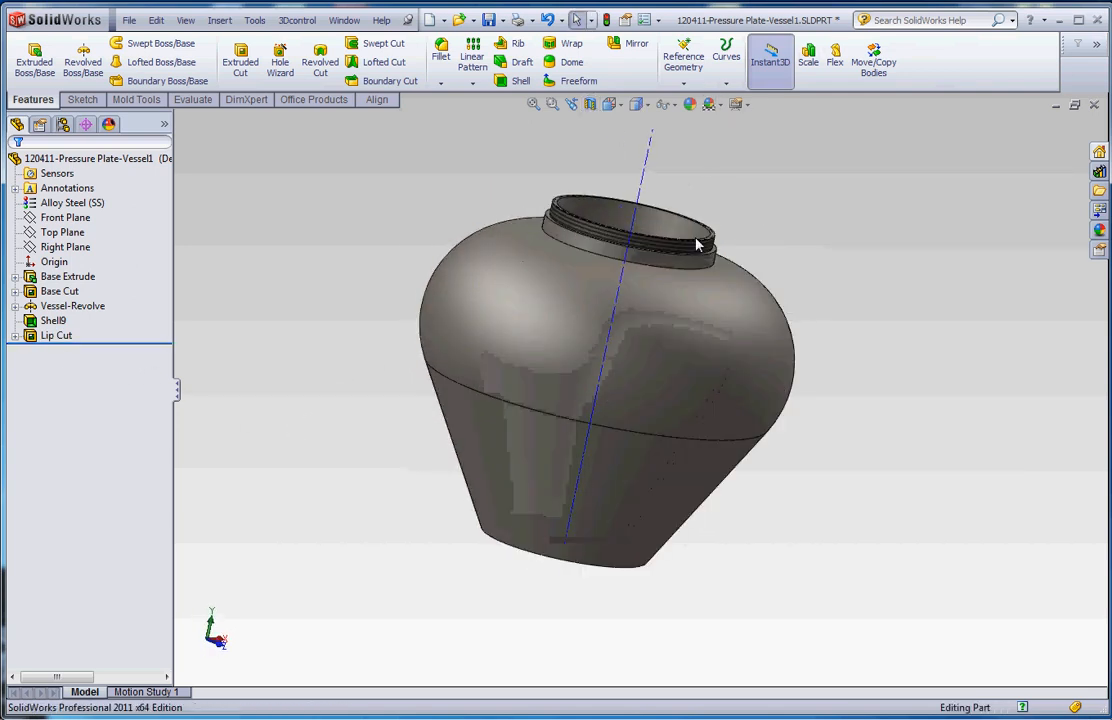
click(52, 320)
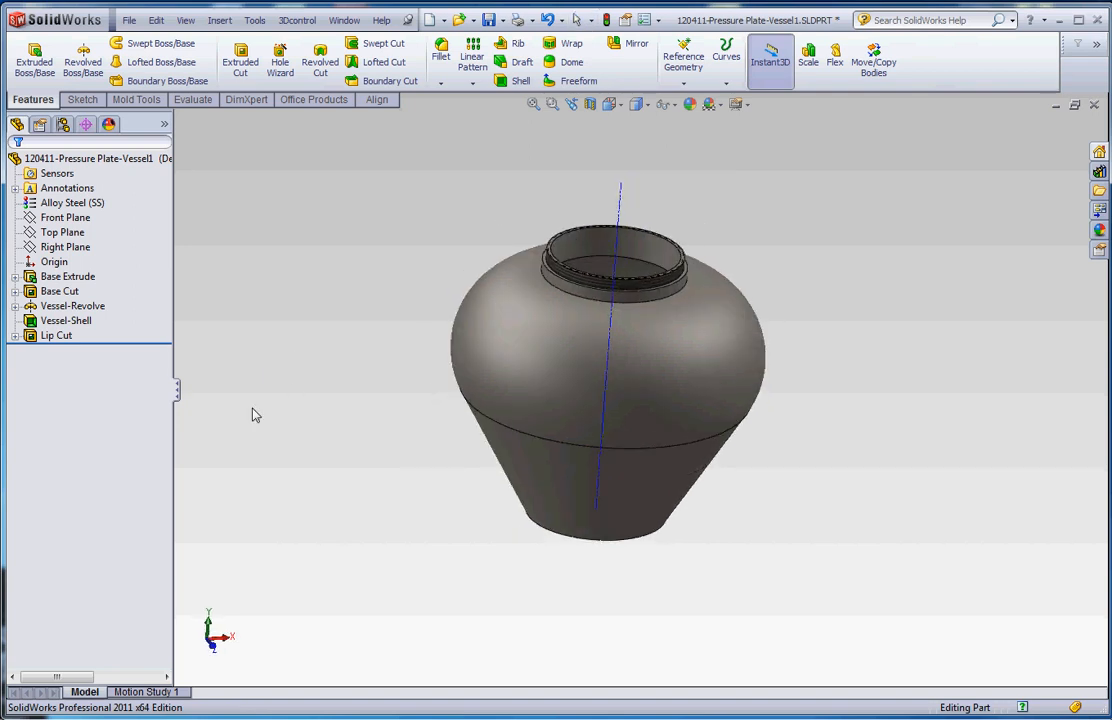
drag(256, 415, 897, 438)
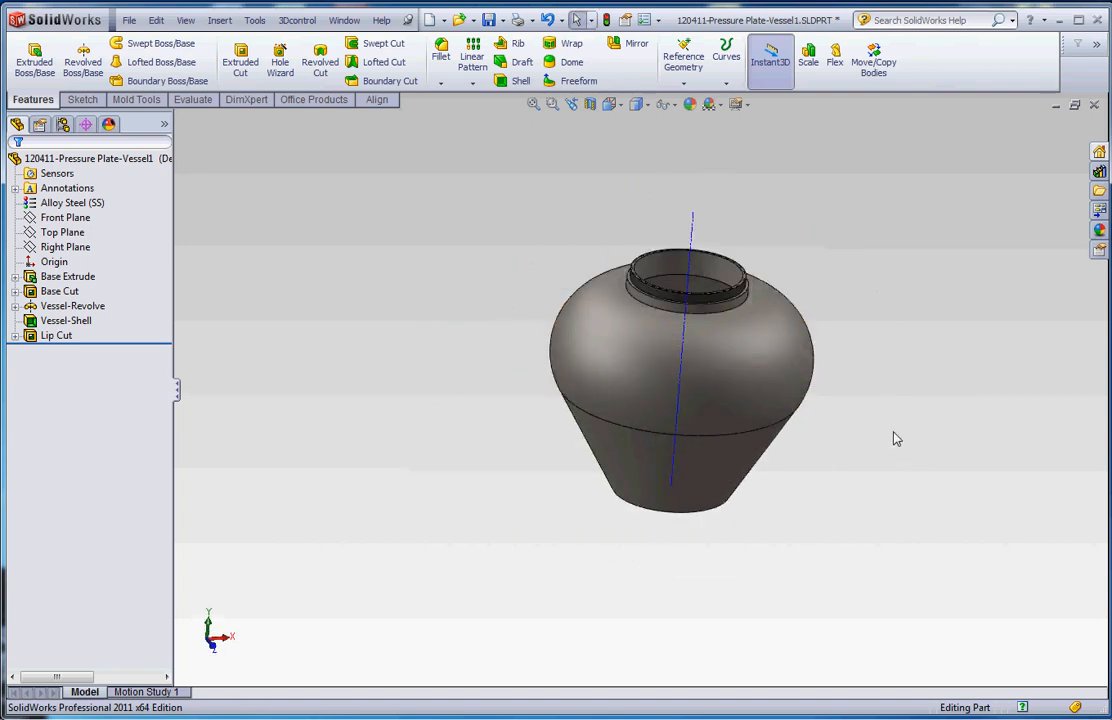